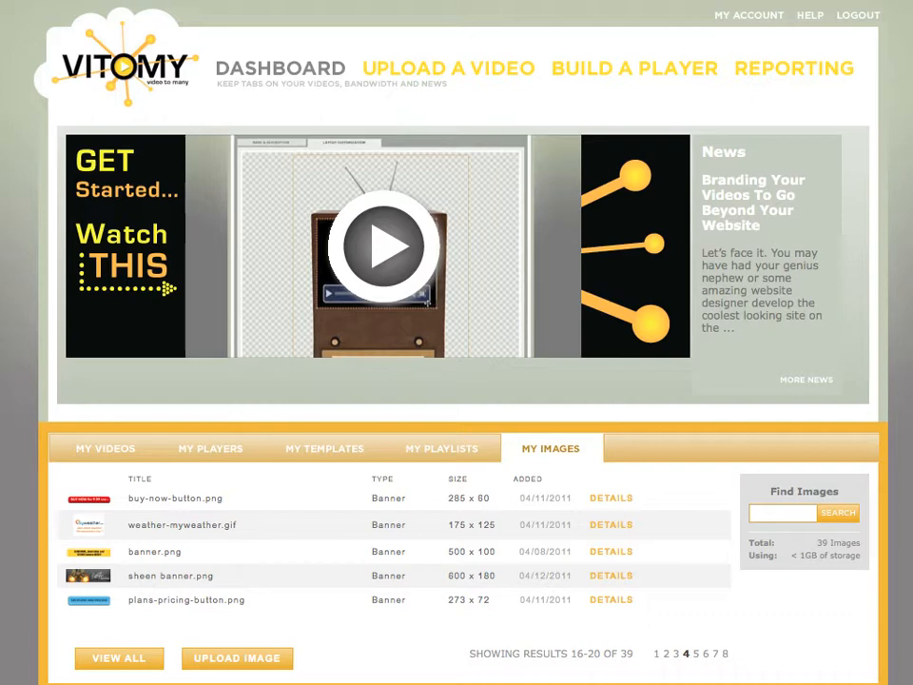
mouse_move(821, 38)
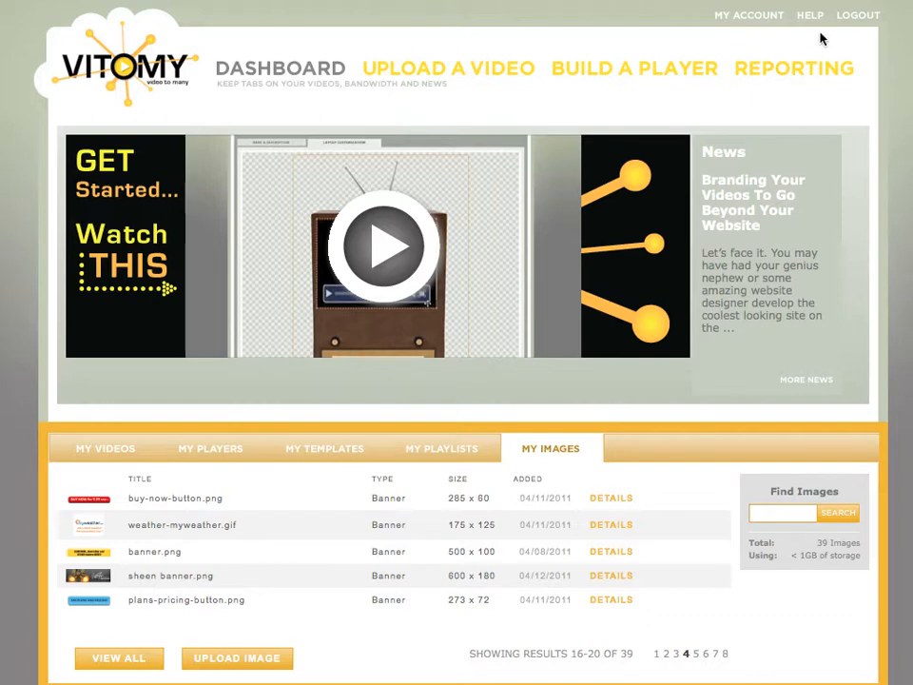
Step: Go to the Build a Player page from the top navigation
click(632, 68)
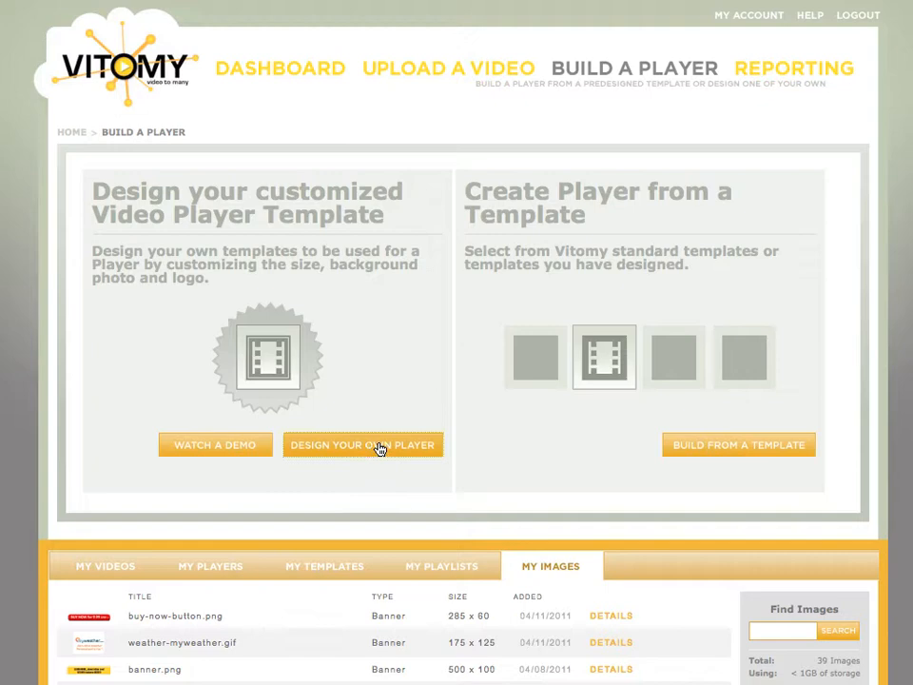
Step: Start a custom channel player template named 'Vitomy Playa' and save to continue
click(361, 445)
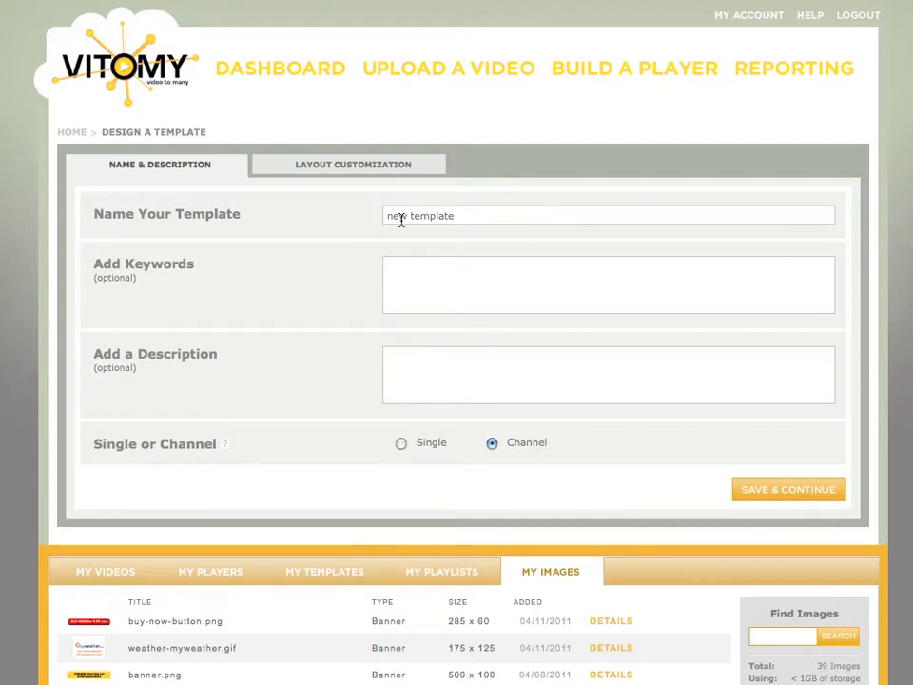
mouse_move(357, 177)
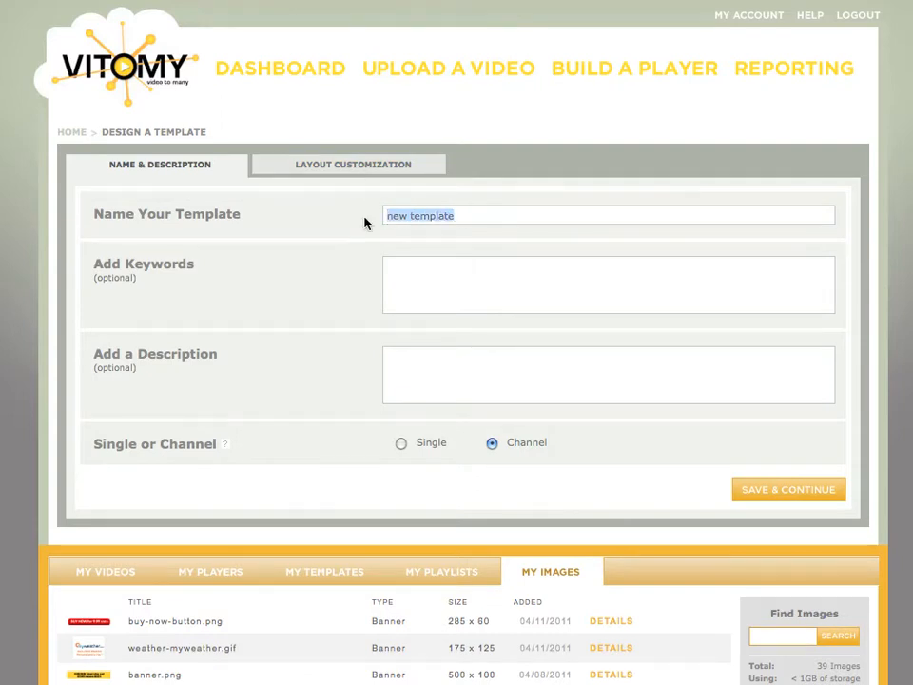
text(Vitomy Playa)
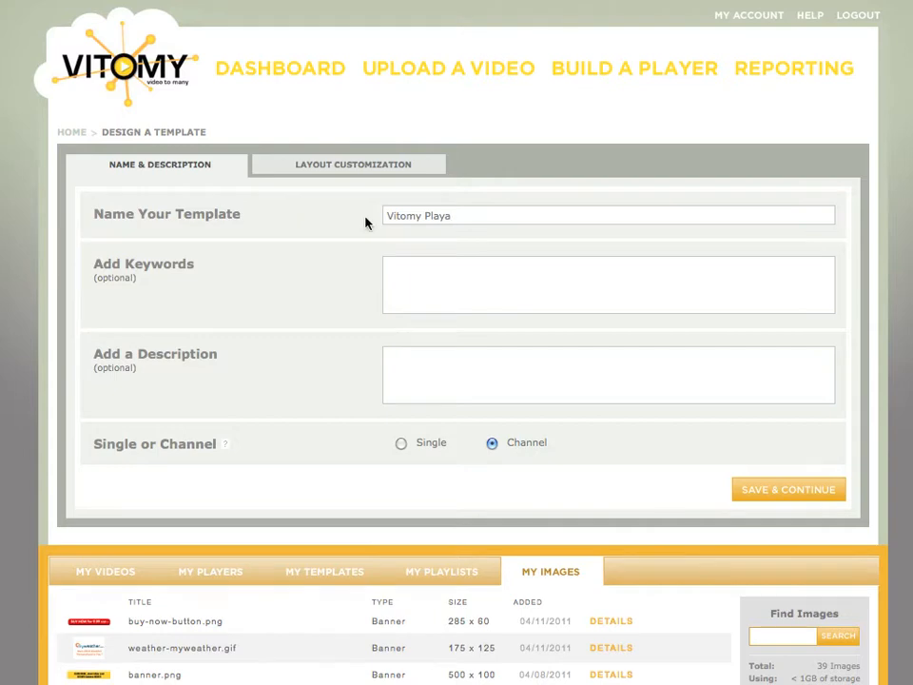
mouse_move(781, 496)
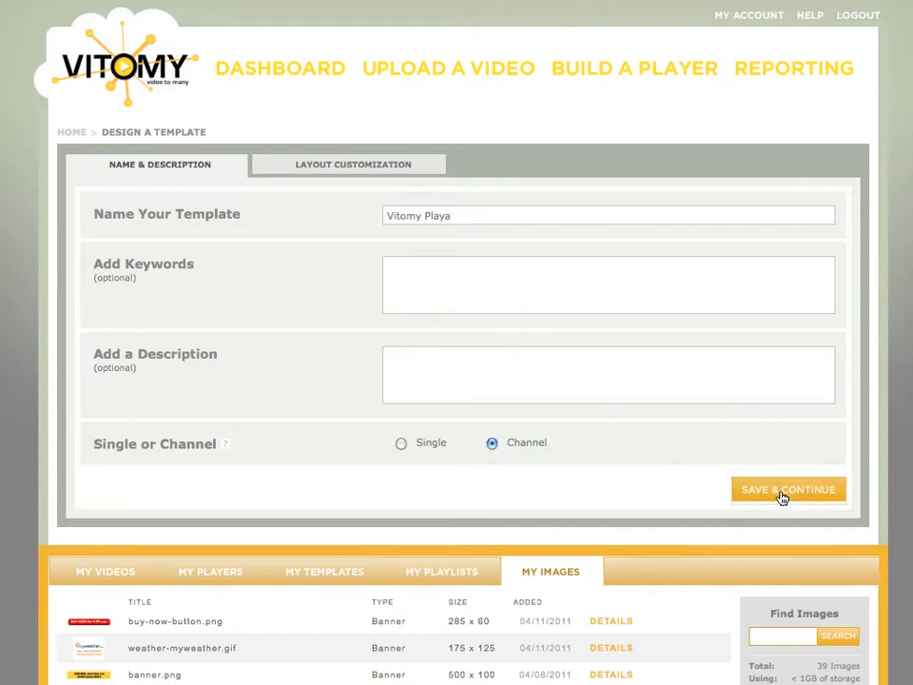
click(789, 489)
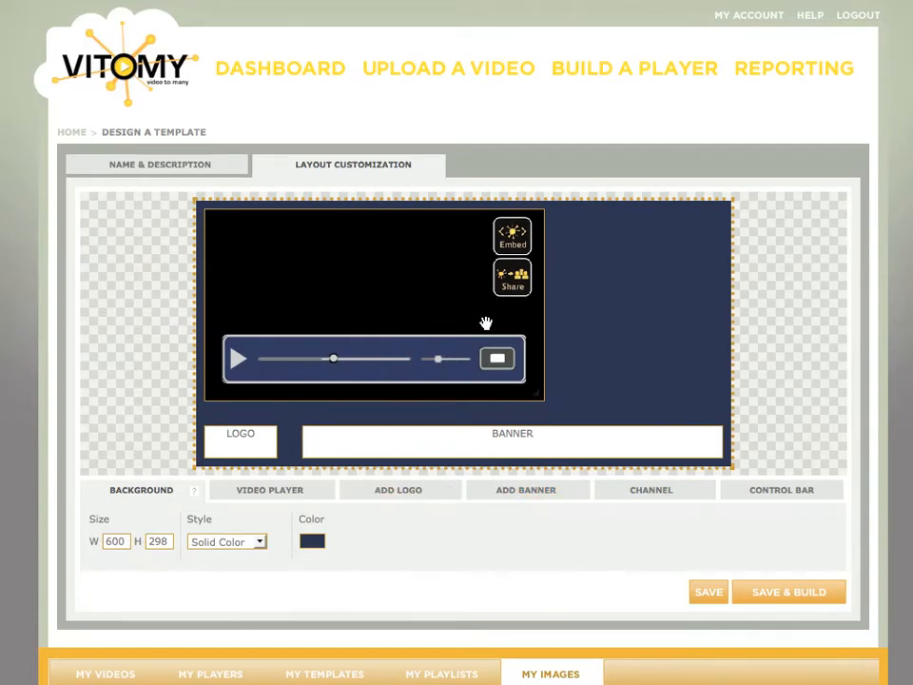
mouse_move(538, 395)
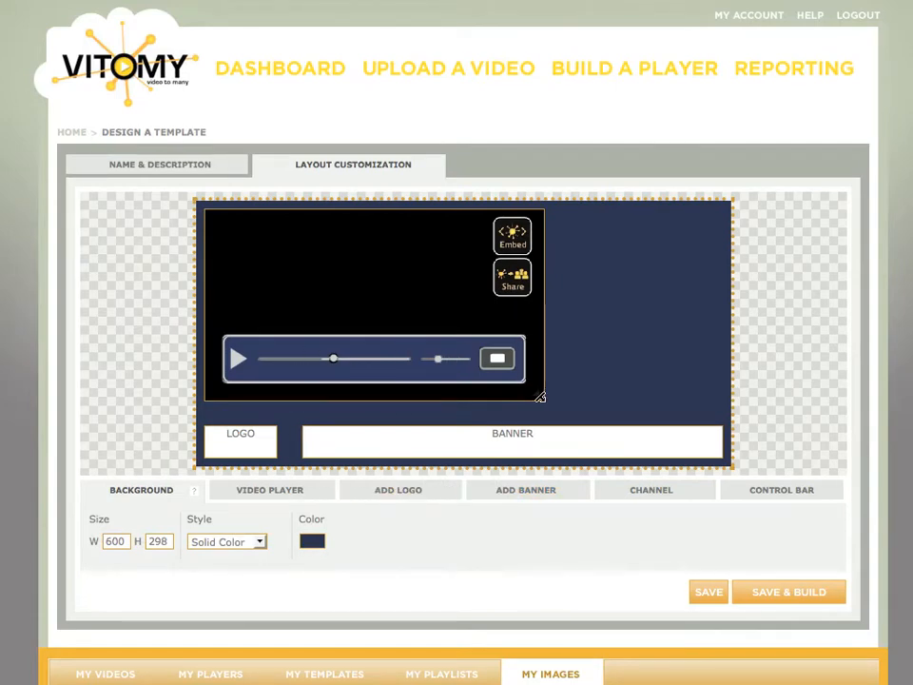
Step: Switch the background style from Solid Color to Image
click(270, 491)
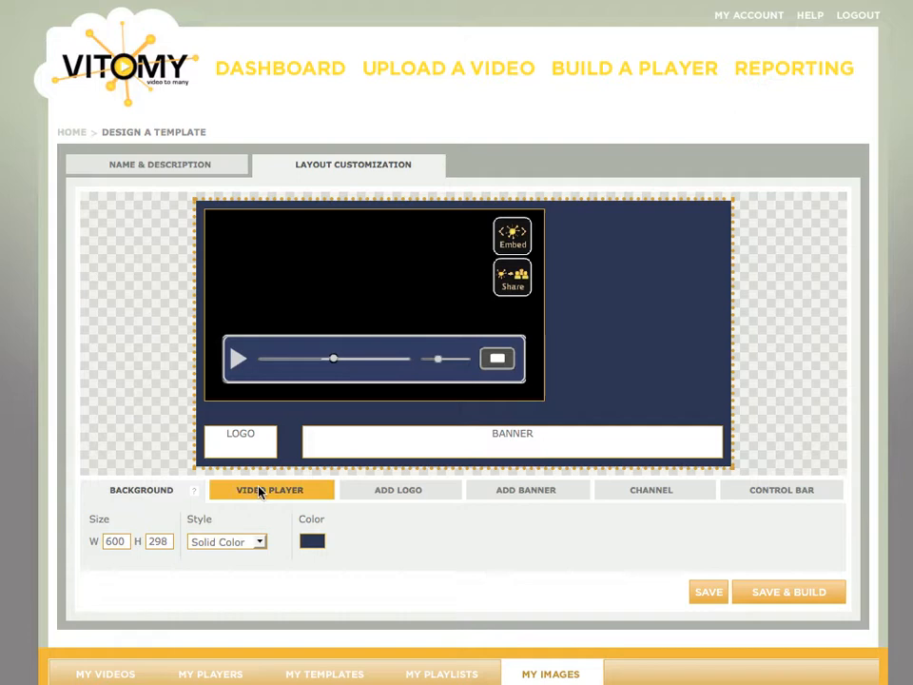
click(650, 491)
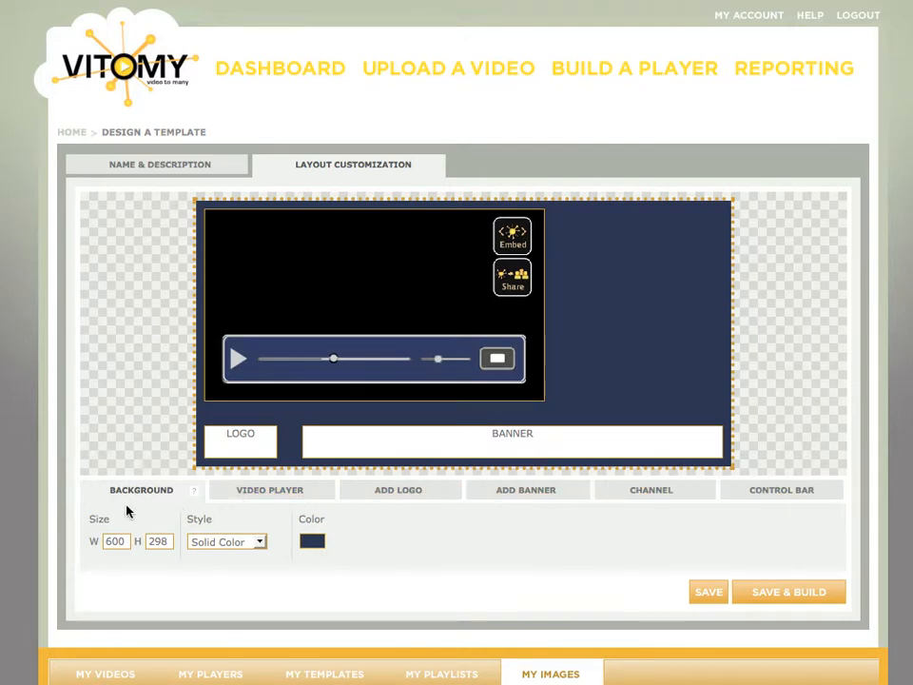
click(227, 540)
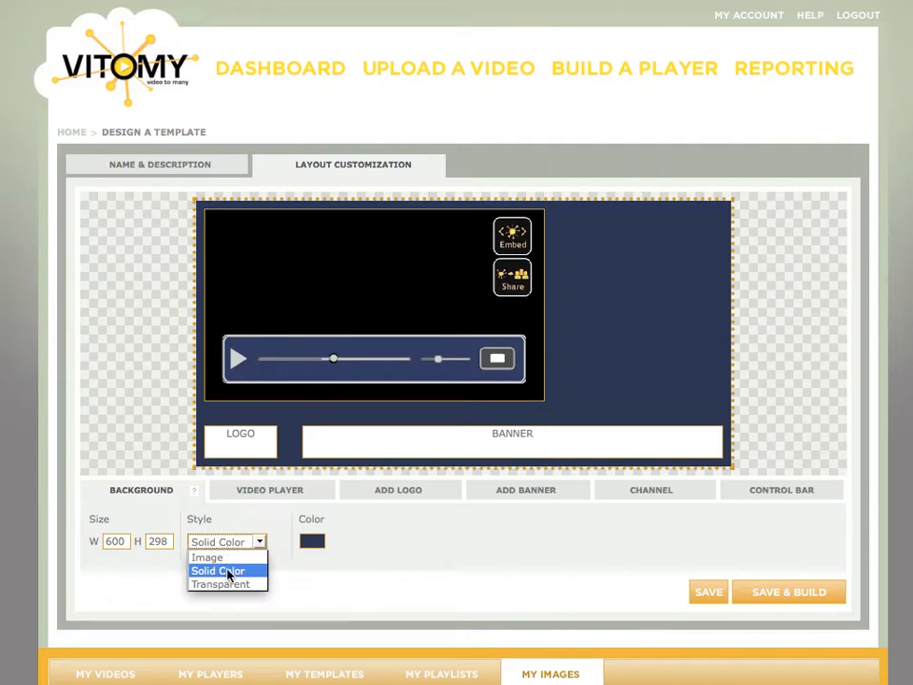
mouse_move(207, 557)
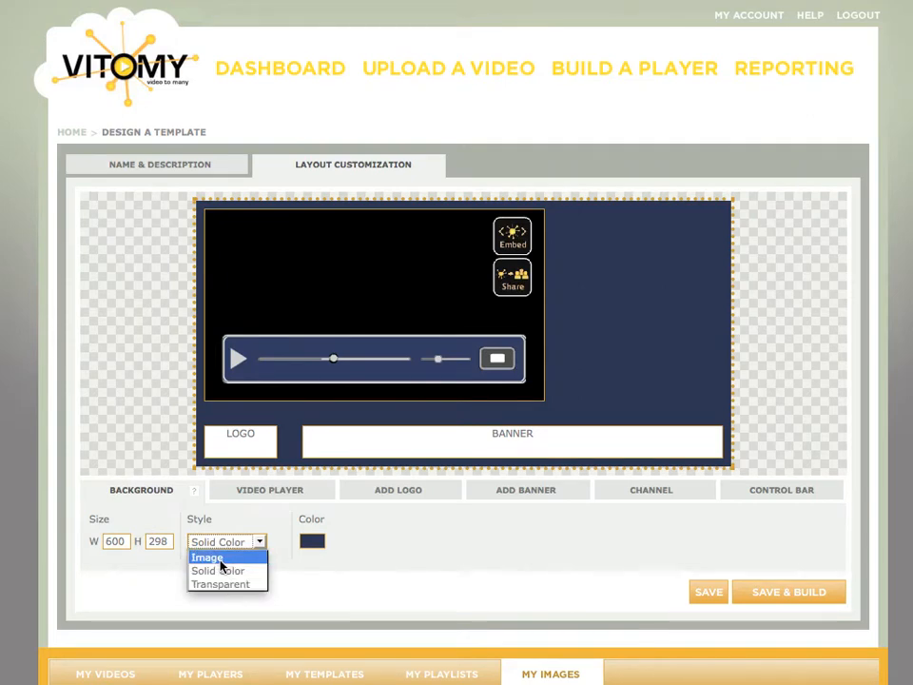
click(206, 555)
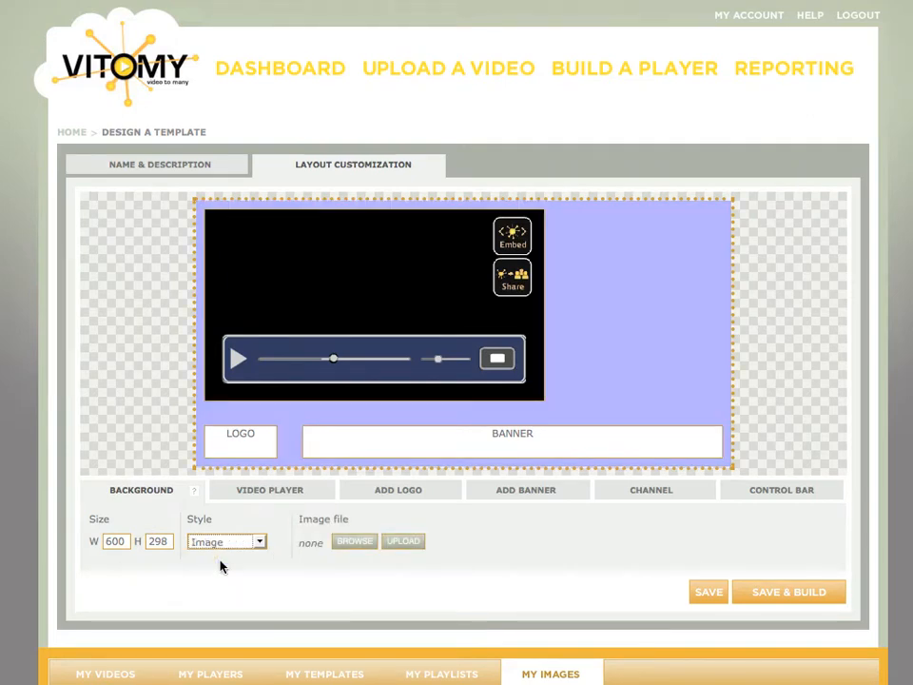
Step: Choose PLAYA.png from page 2 of the image picker as the background image
click(353, 540)
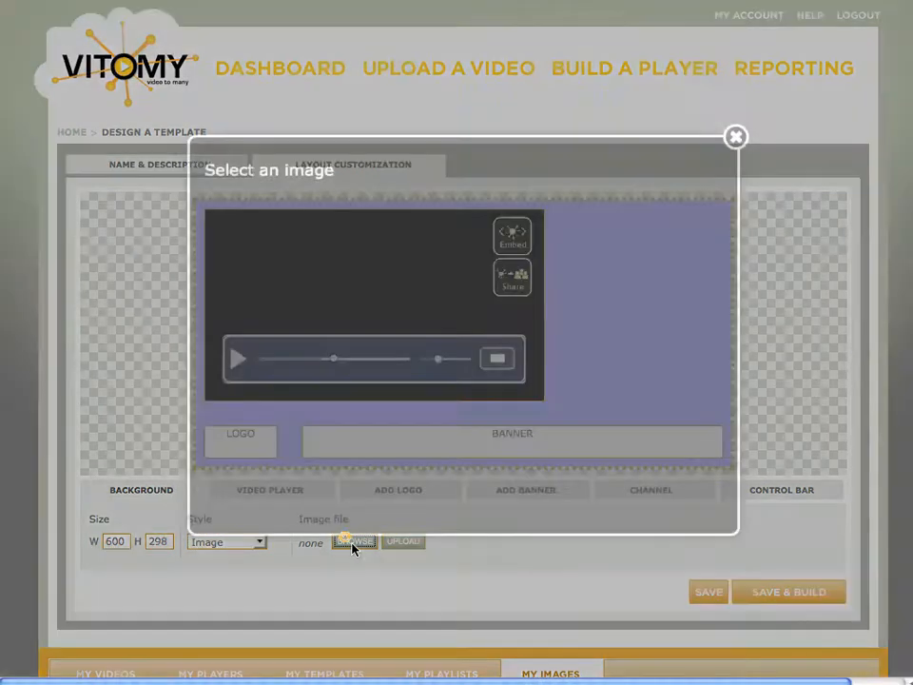
click(353, 540)
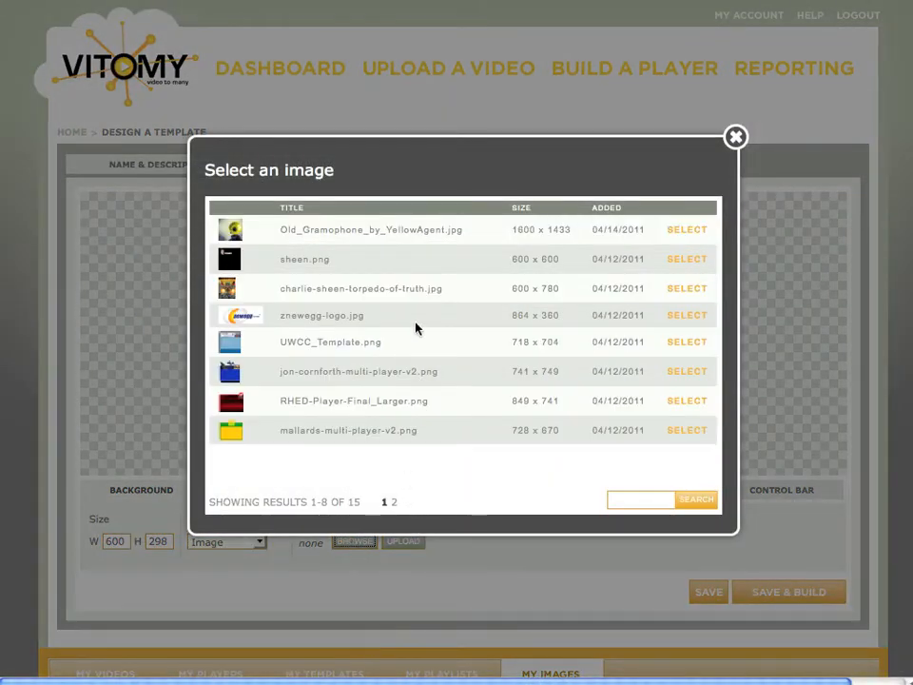
click(392, 502)
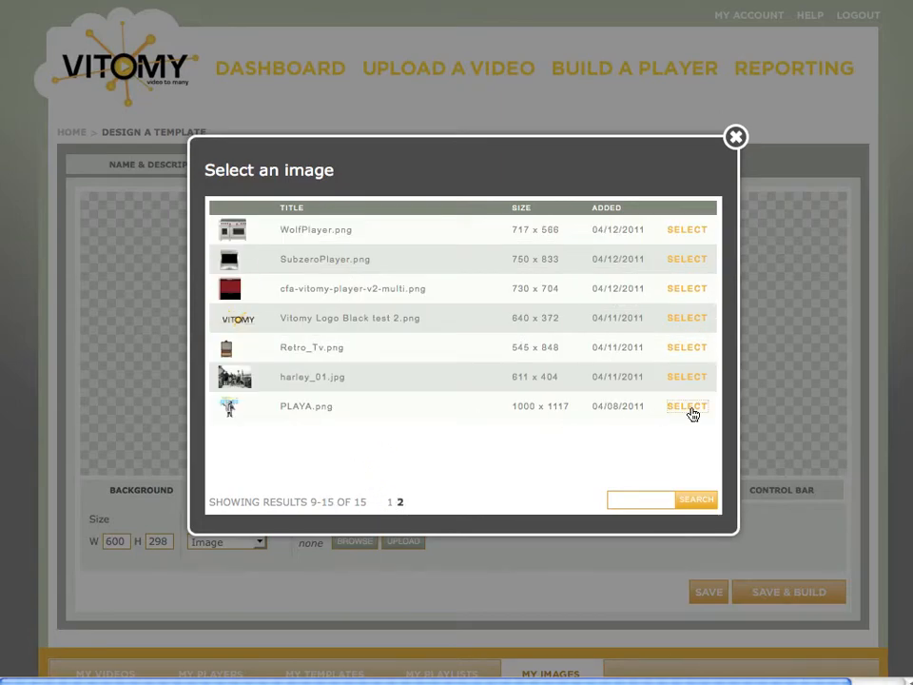
click(686, 407)
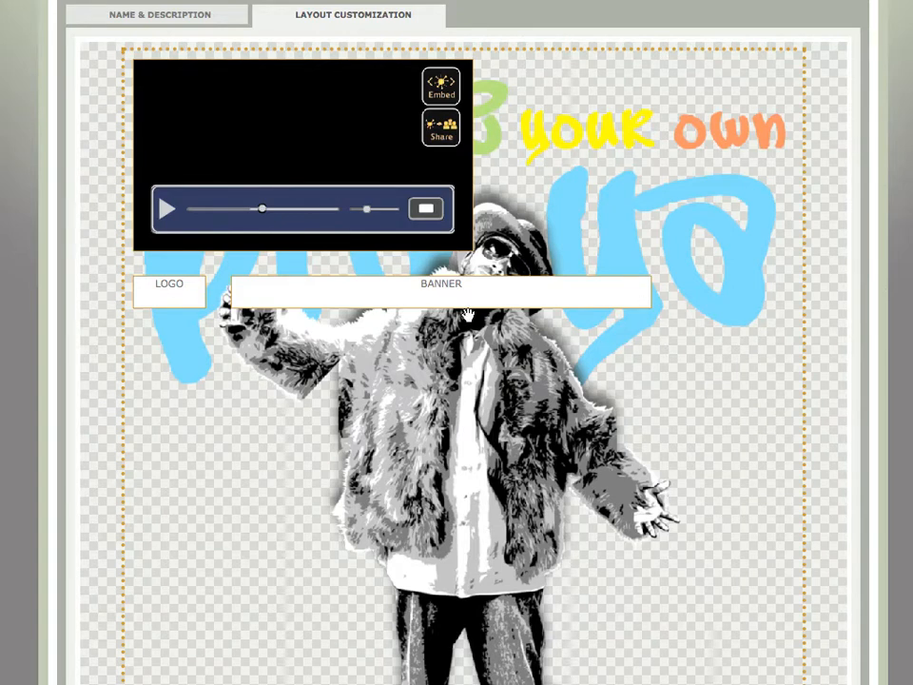
mouse_move(390, 624)
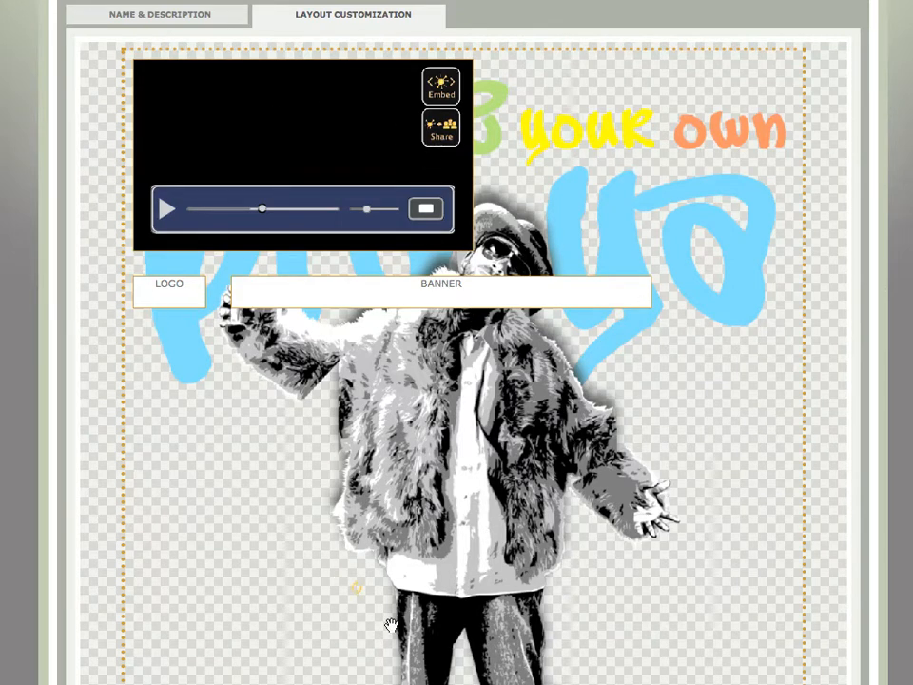
mouse_move(464, 662)
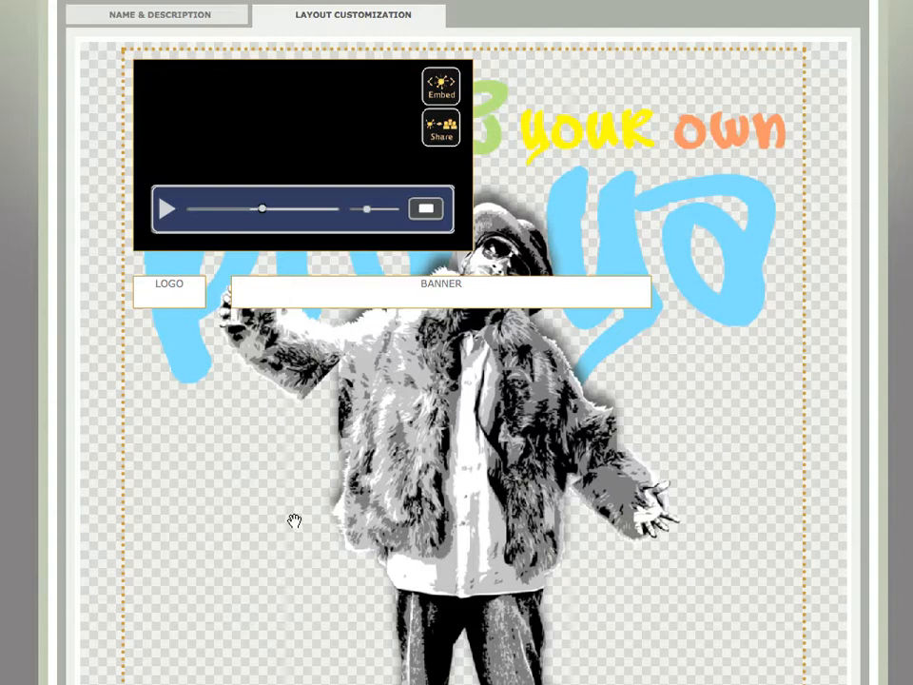
mouse_move(285, 171)
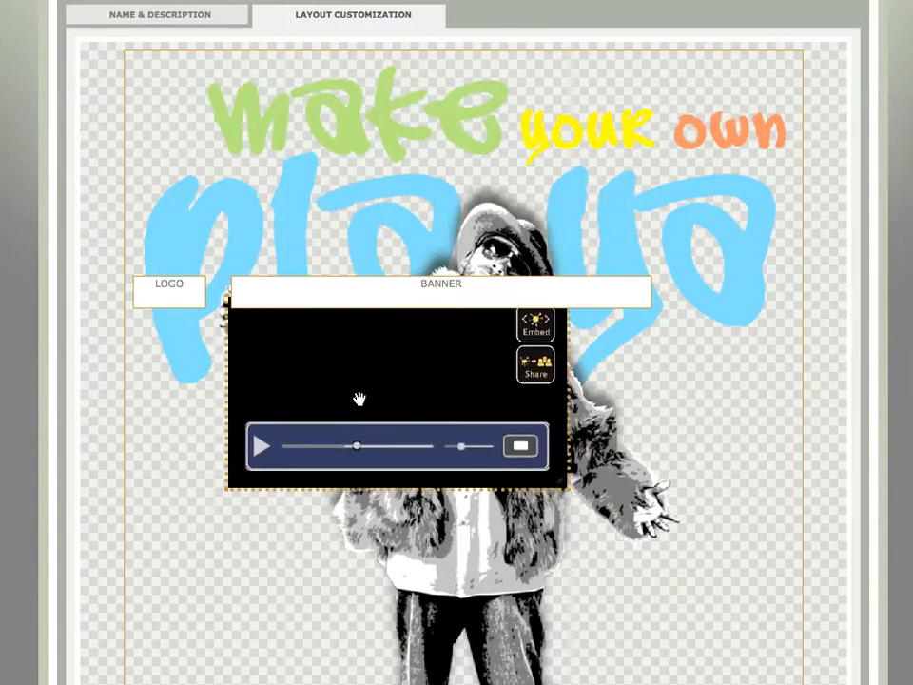
mouse_move(411, 289)
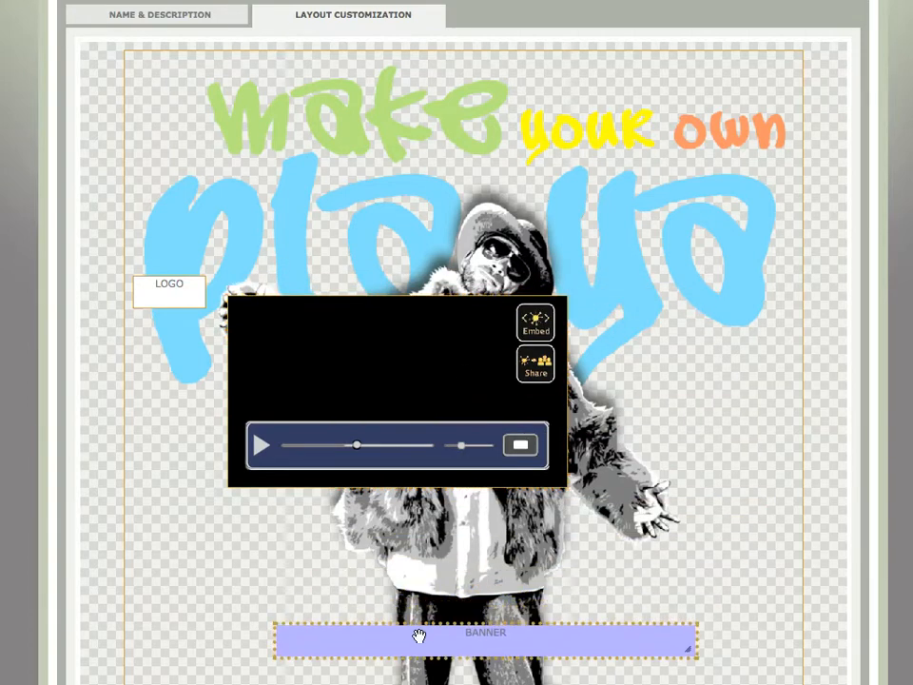
Step: Drag the banner strip near the artwork's bottom and the logo box beside it
drag(169, 291, 359, 148)
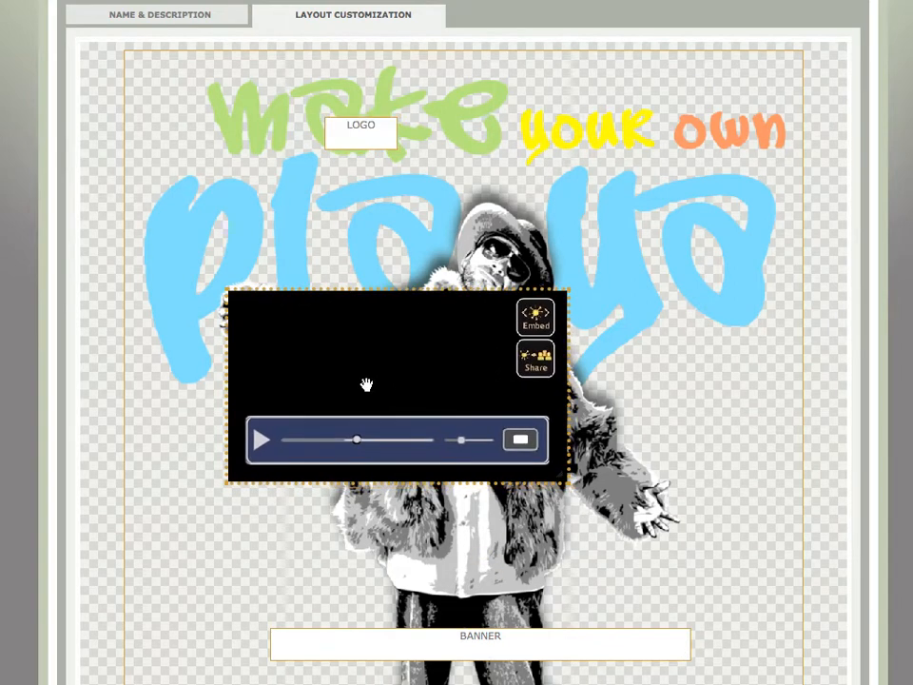
mouse_move(234, 293)
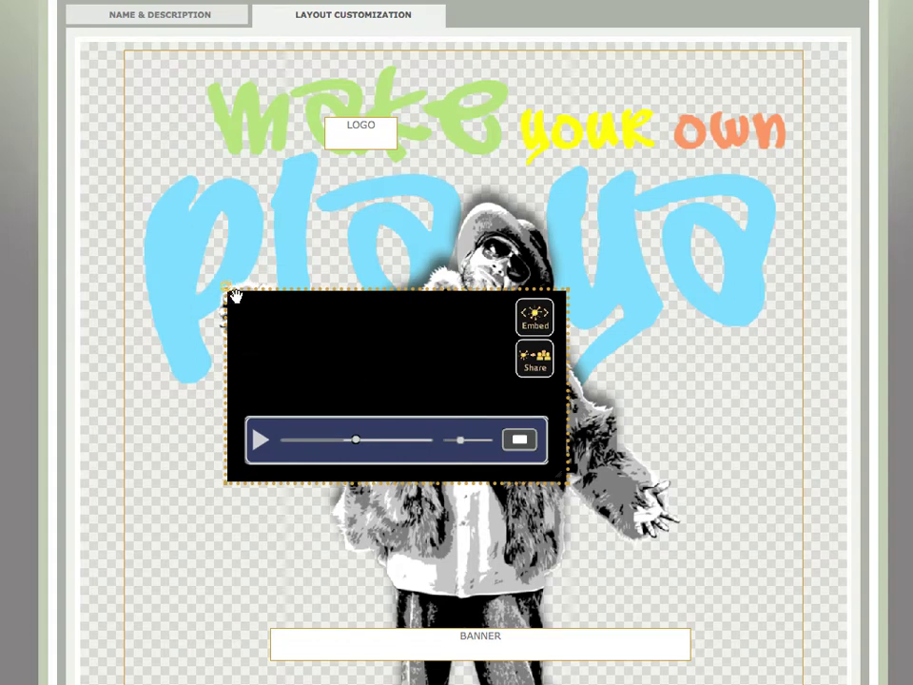
scroll(down, 3)
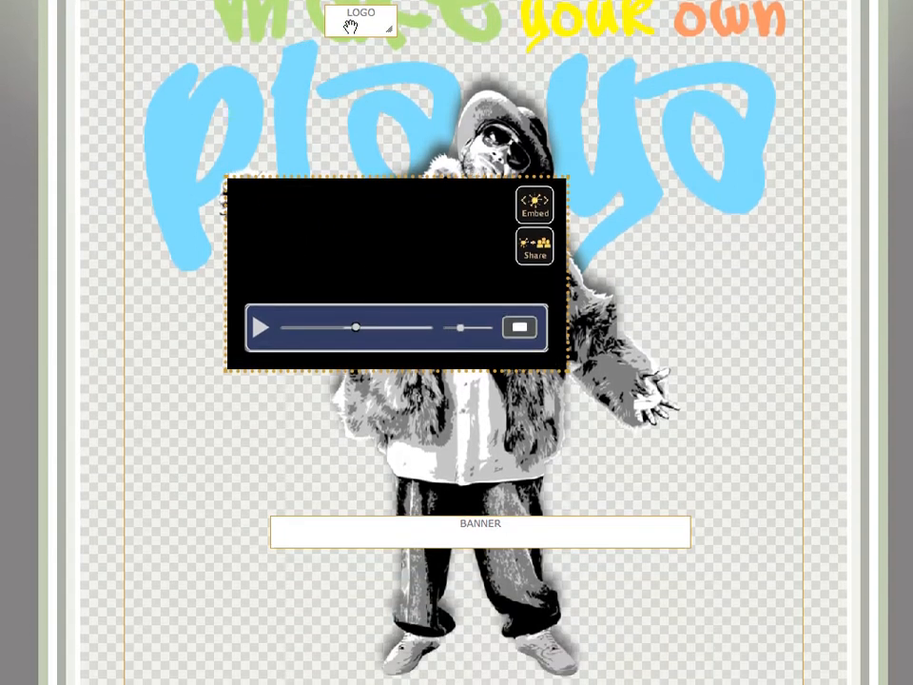
drag(362, 19, 229, 502)
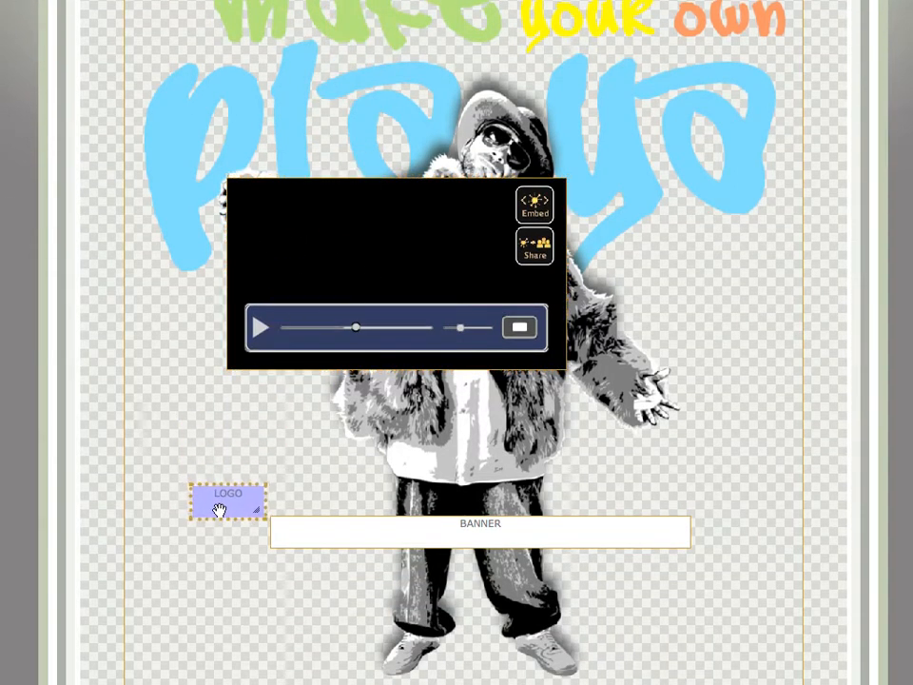
scroll(down, 3)
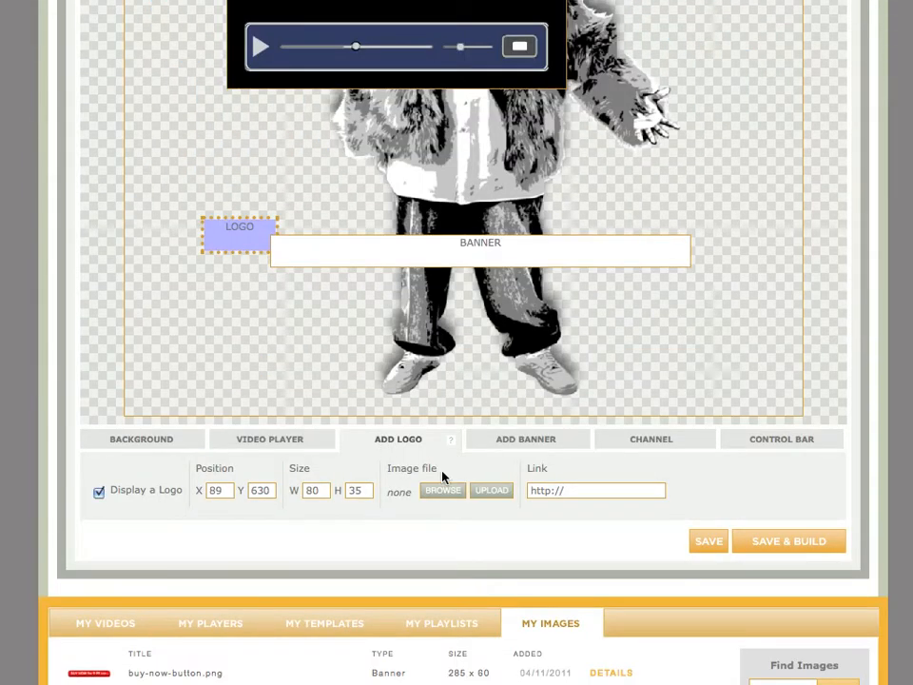
click(441, 490)
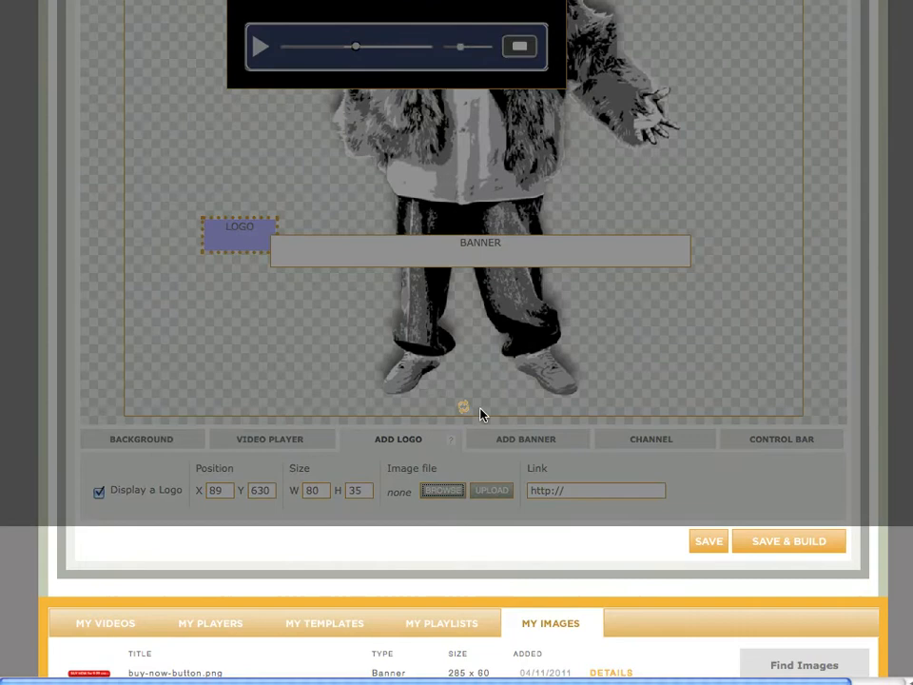
click(441, 490)
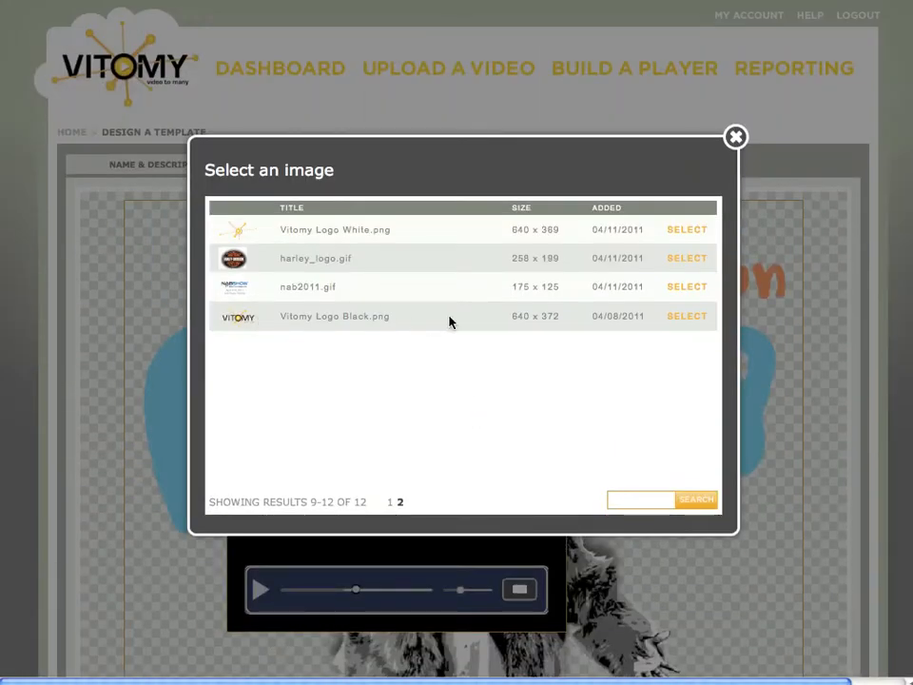
click(736, 137)
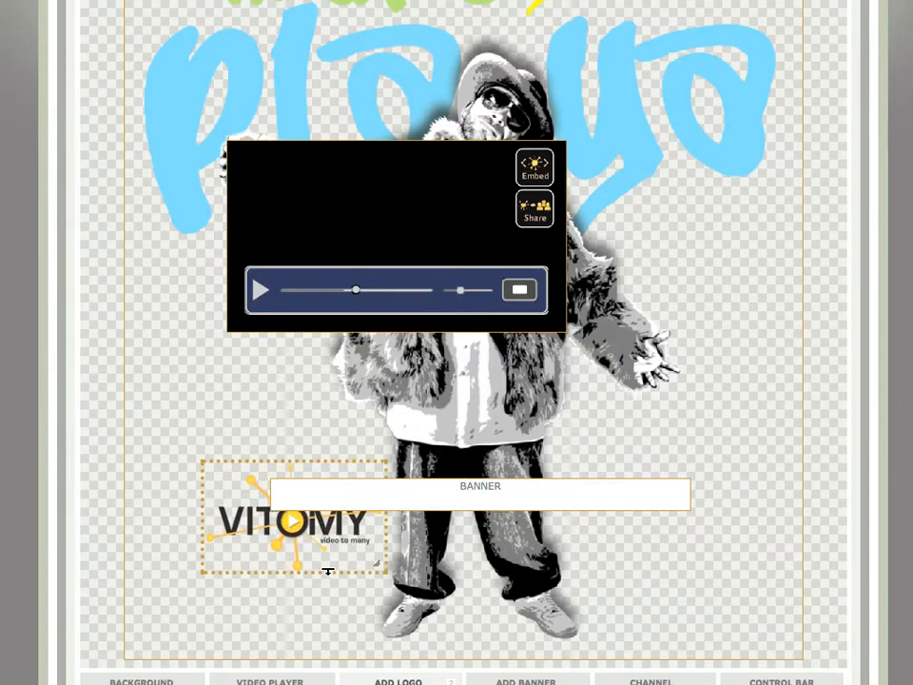
drag(294, 517, 257, 471)
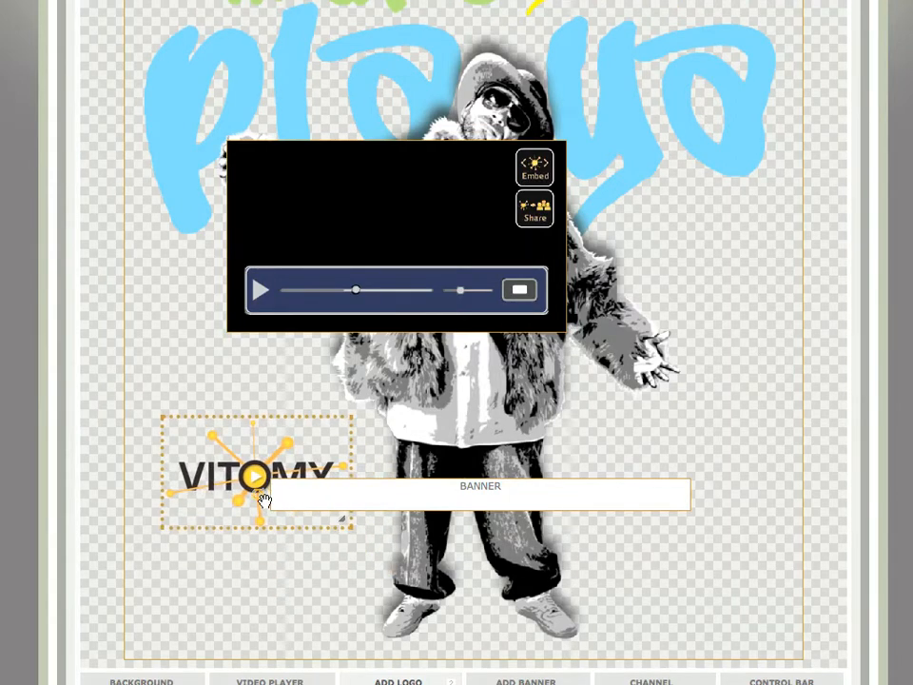
scroll(down, 3)
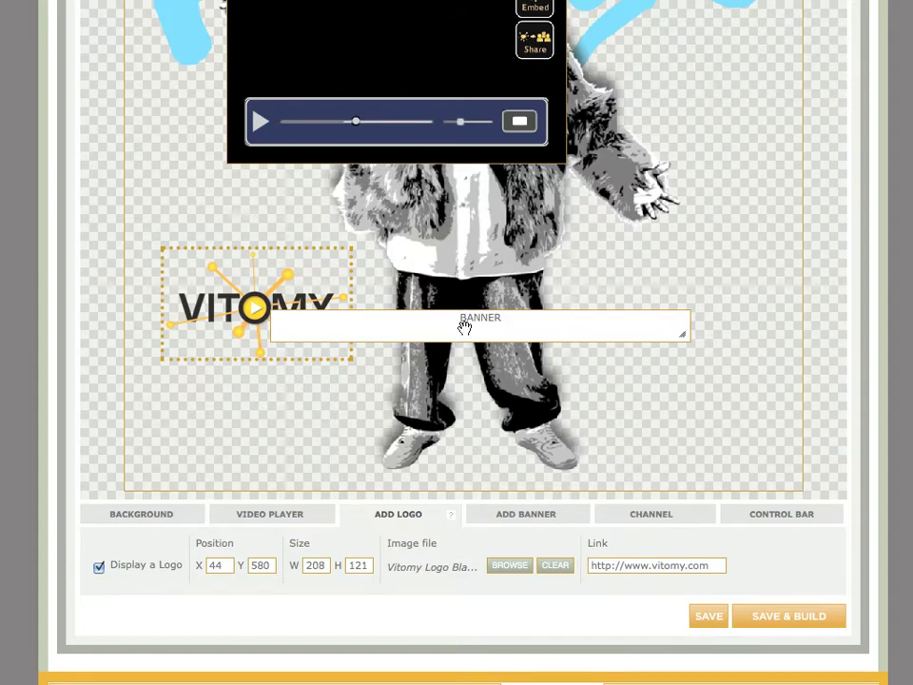
click(524, 513)
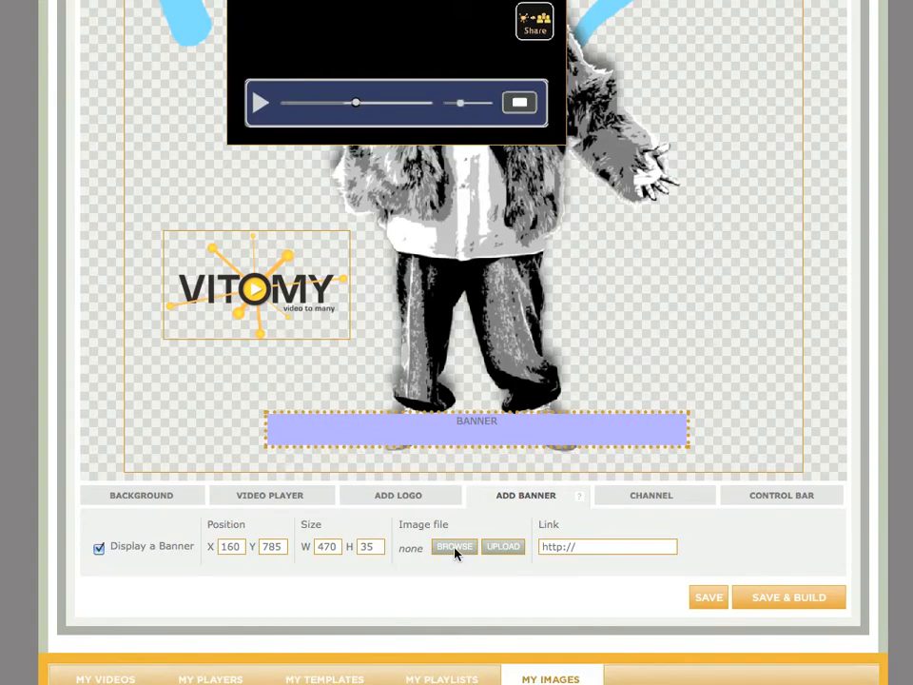
click(453, 546)
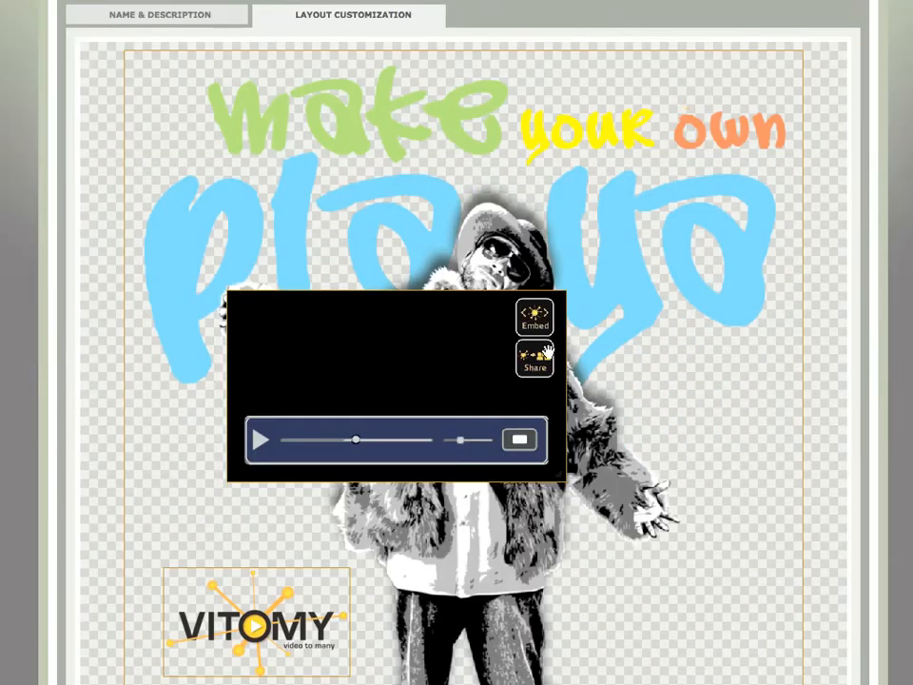
scroll(down, 3)
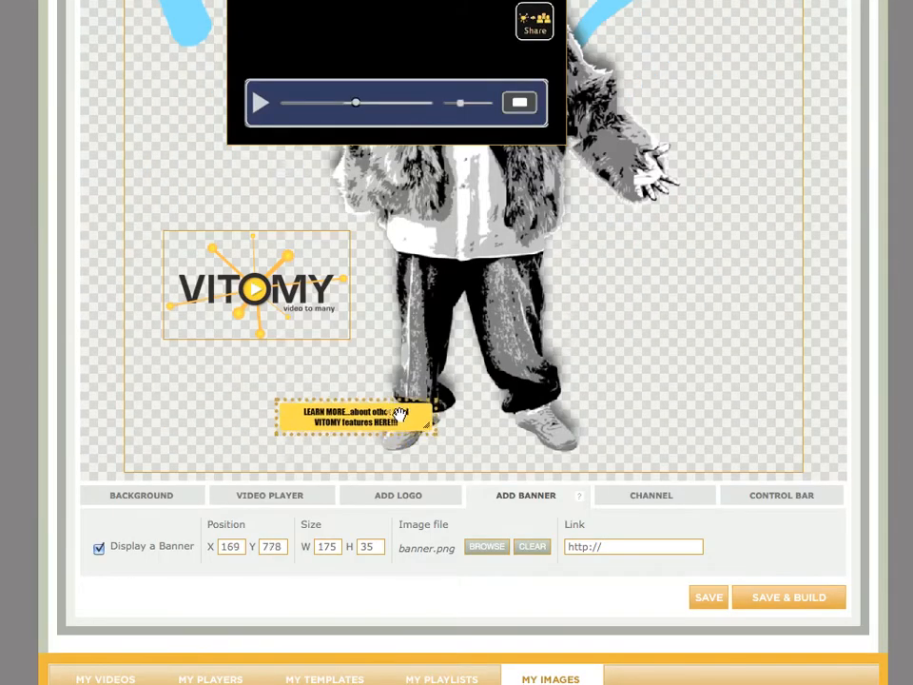
drag(399, 414, 428, 398)
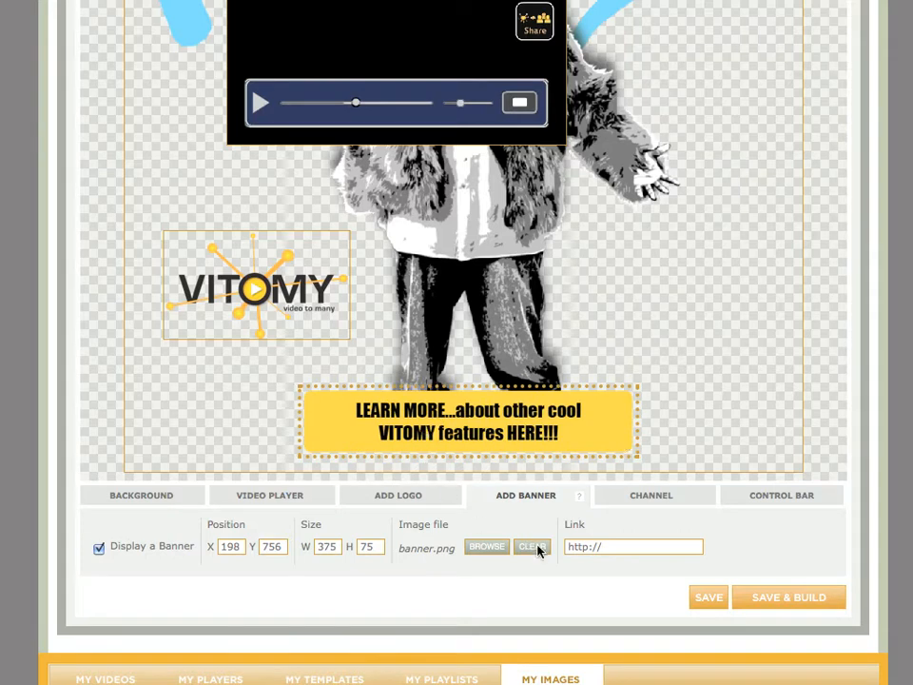
text(w)
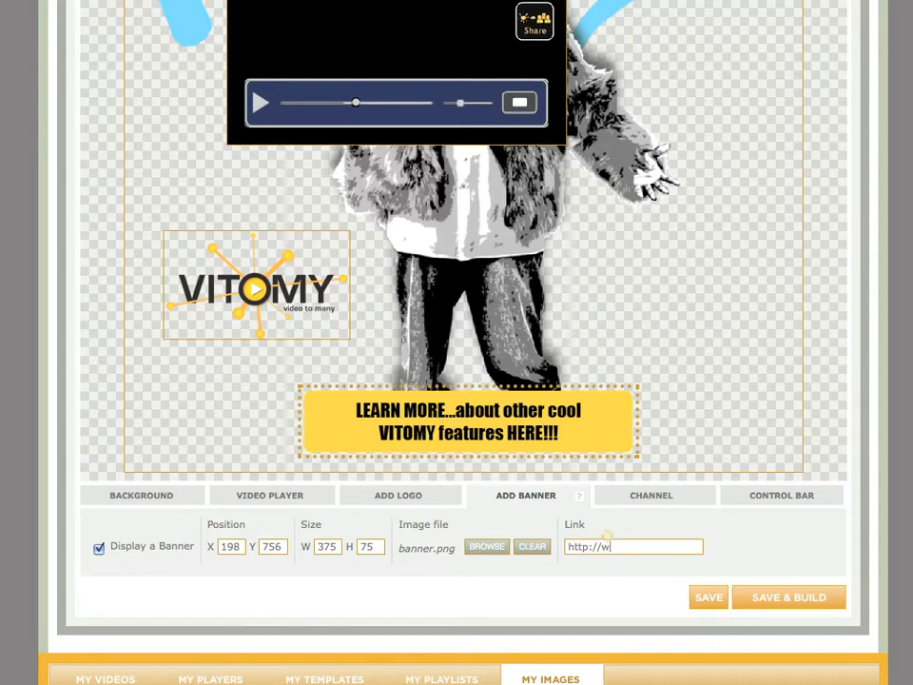
text(ww.vitomy.com/features)
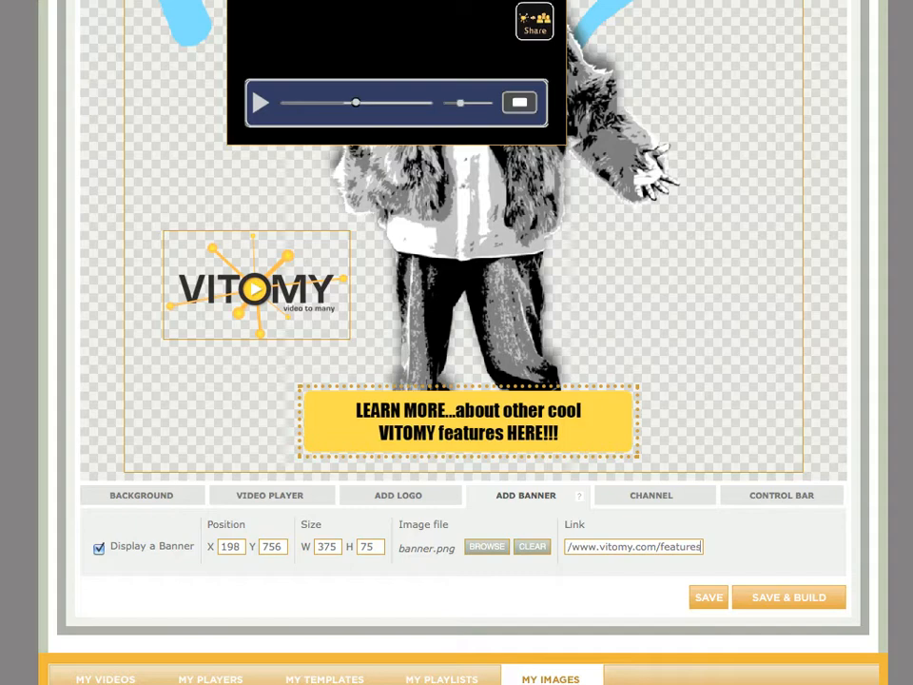
click(651, 494)
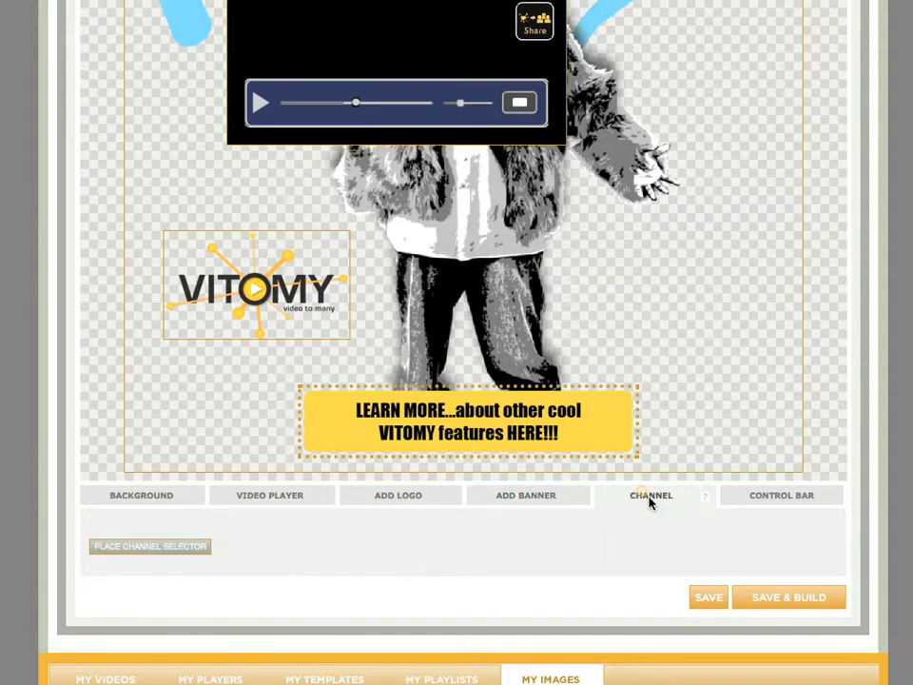
Step: Place the channel playlist and size it beside the character
click(650, 495)
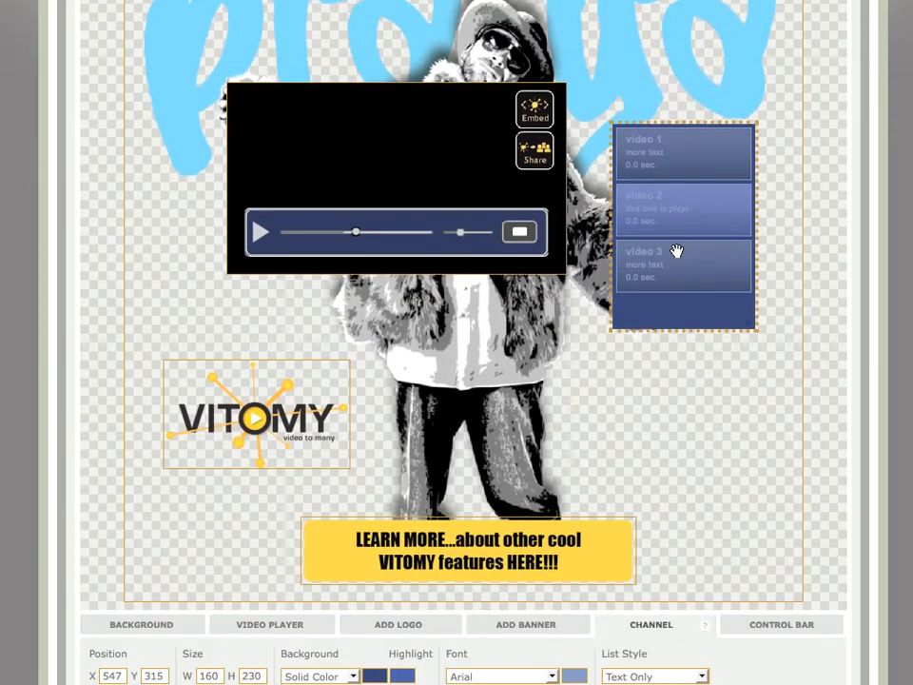
drag(677, 251, 665, 409)
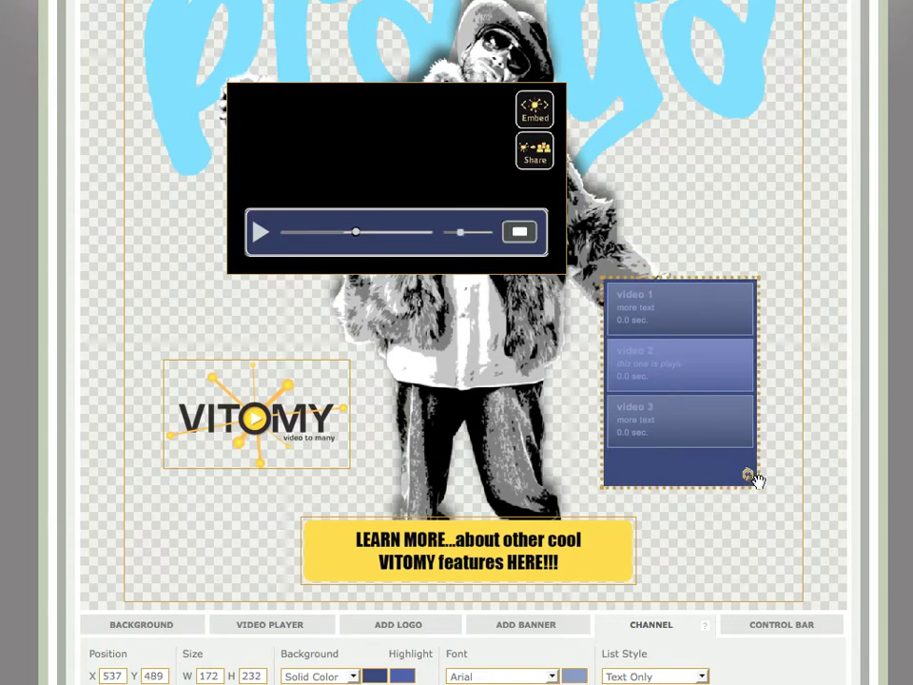
drag(755, 475, 788, 445)
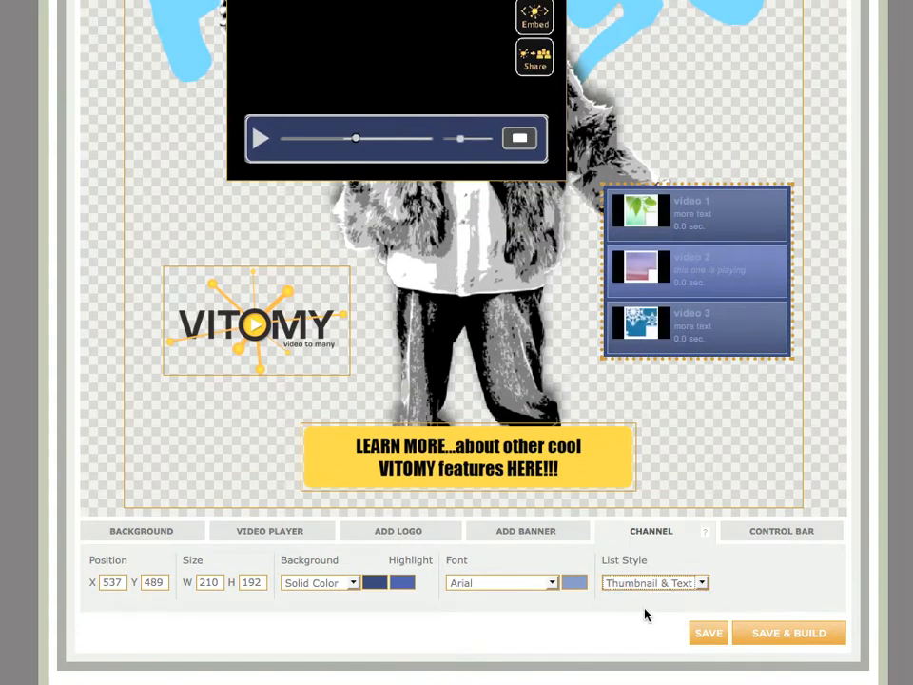
mouse_move(604, 239)
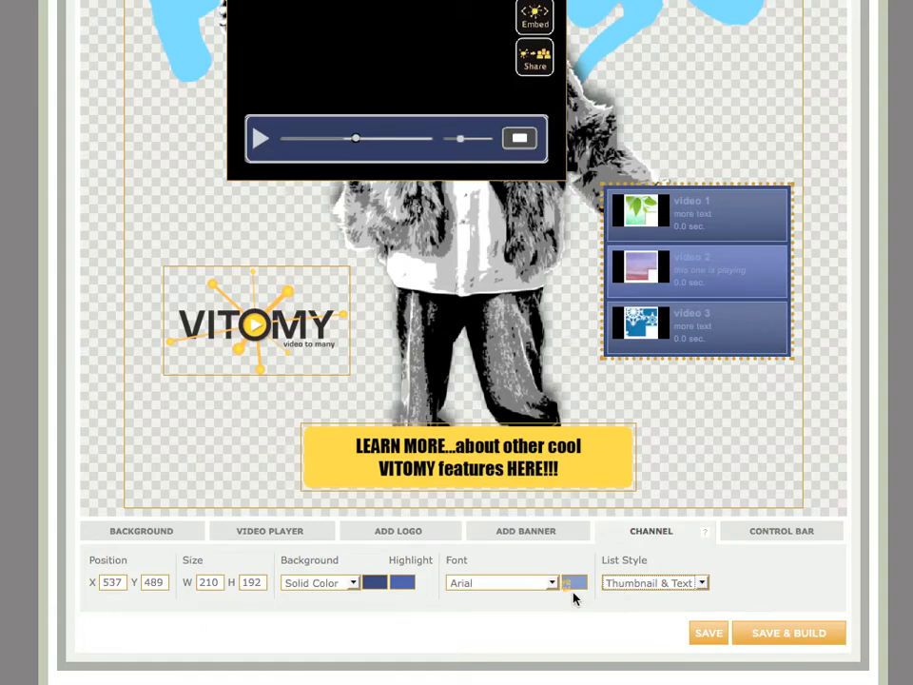
Step: Style the playlist with Thumbnail & Text, Verdana, a dark background and yellow highlight
click(571, 582)
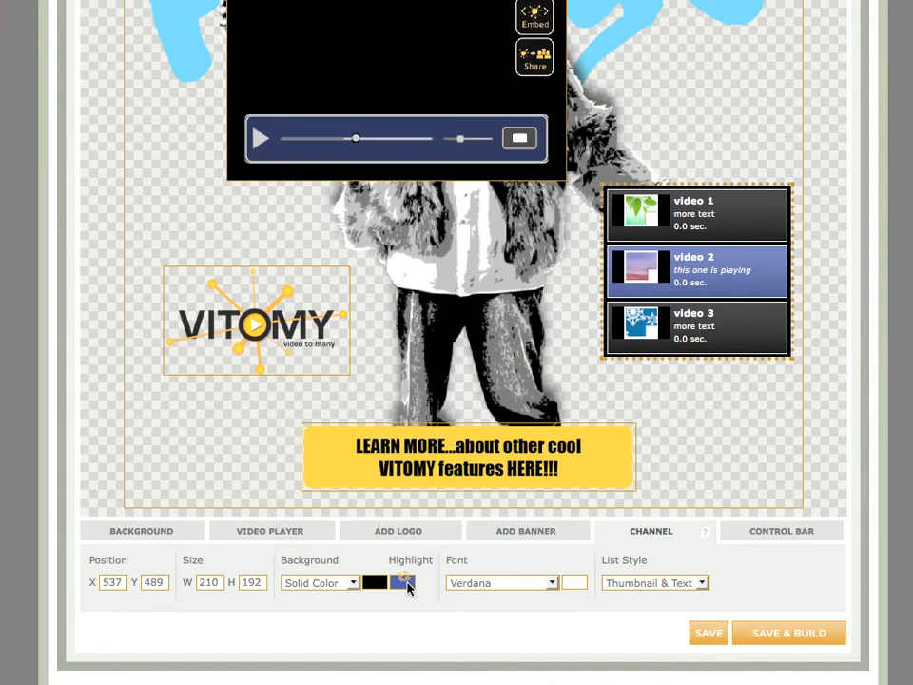
click(403, 582)
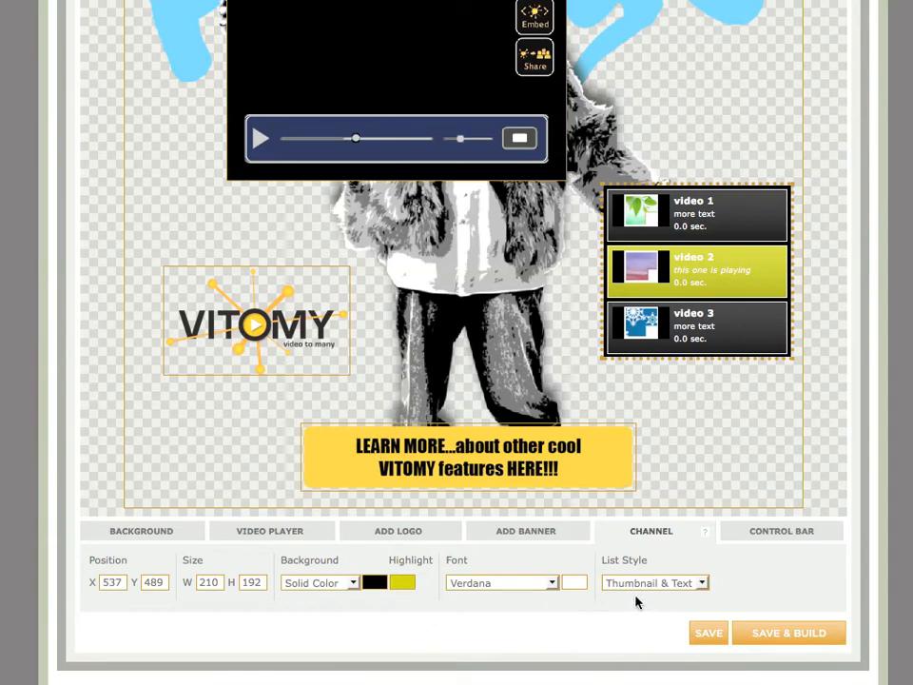
click(780, 531)
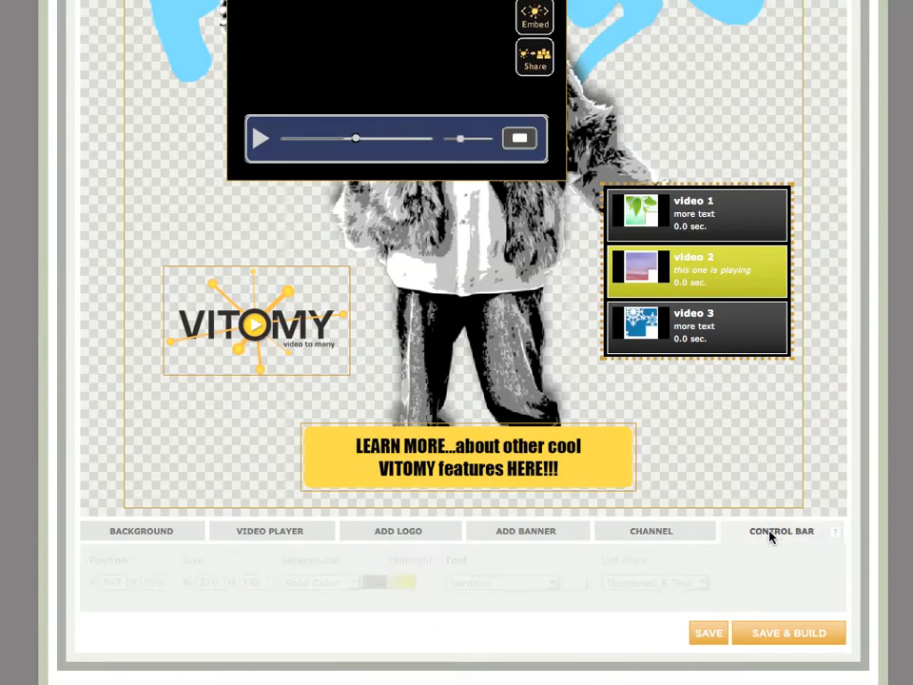
Step: Set the control bar colour to black
click(780, 531)
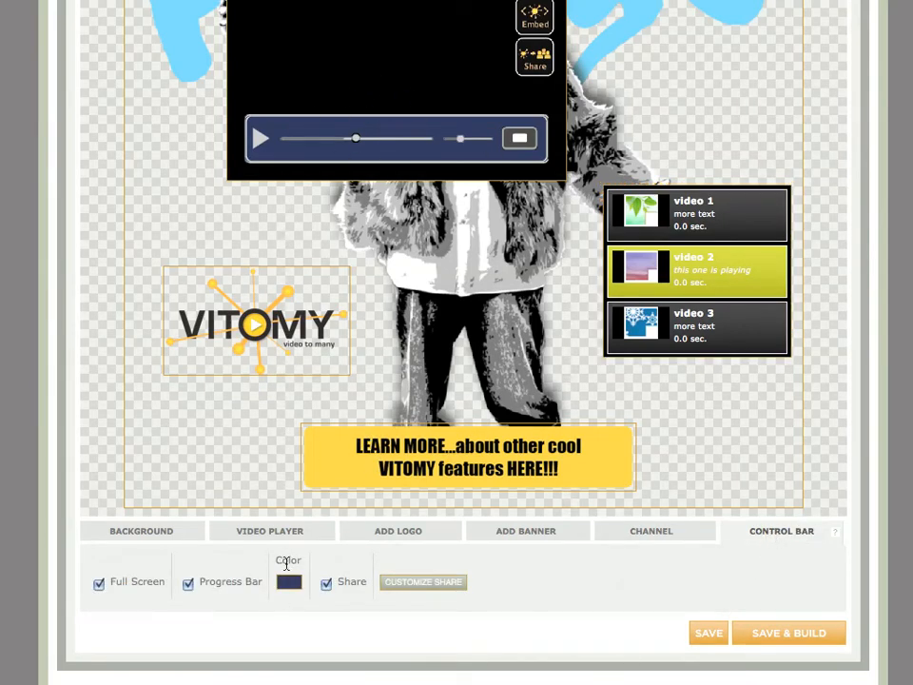
click(289, 582)
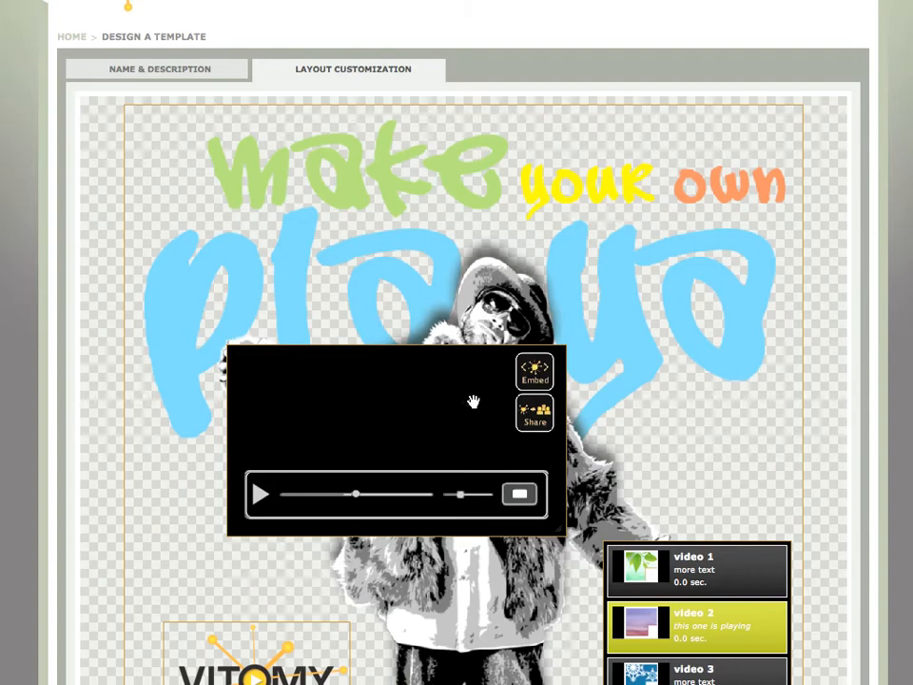
scroll(down, 3)
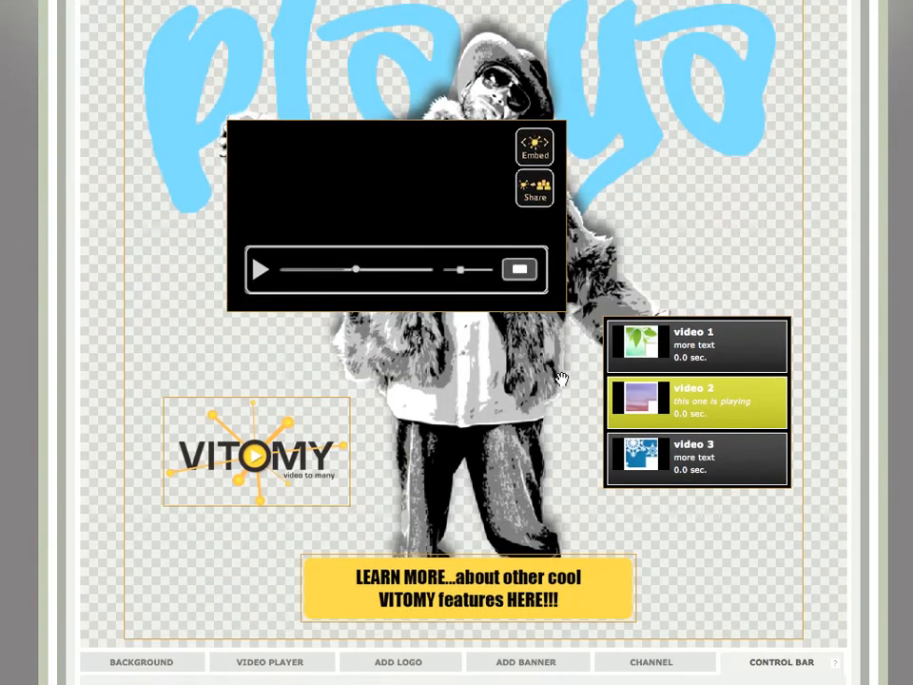
scroll(down, 3)
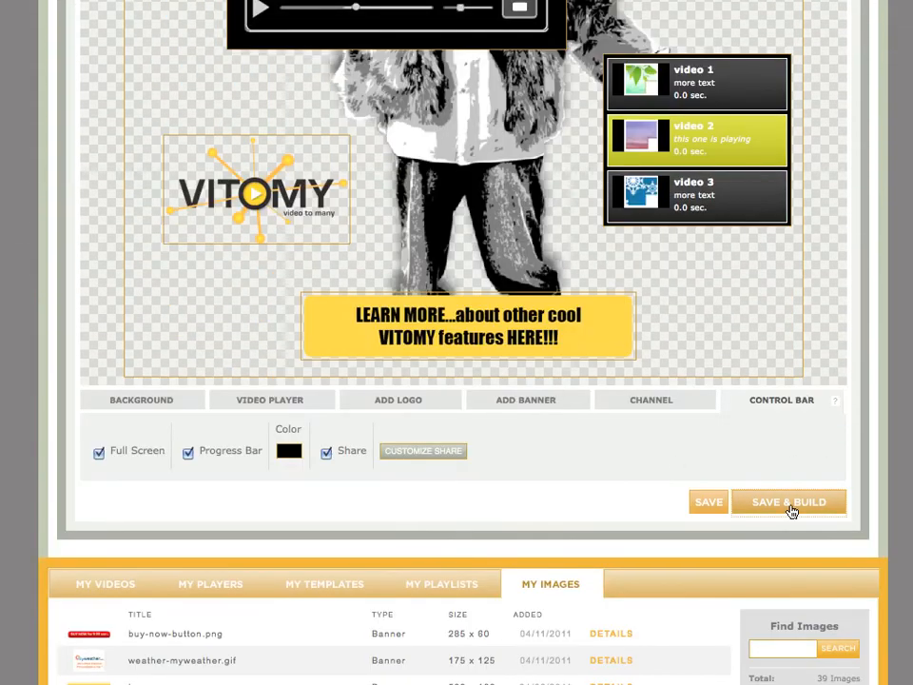
Step: Save & Build the design as a player named 'Vitomy playa' and continue to the channel step
click(787, 502)
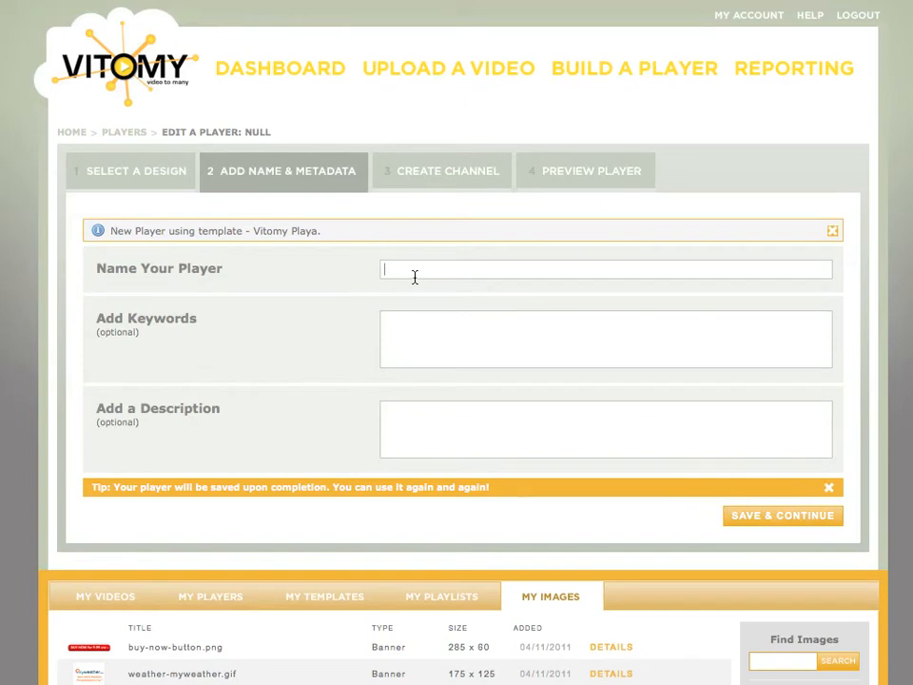
text(Vitomy playa)
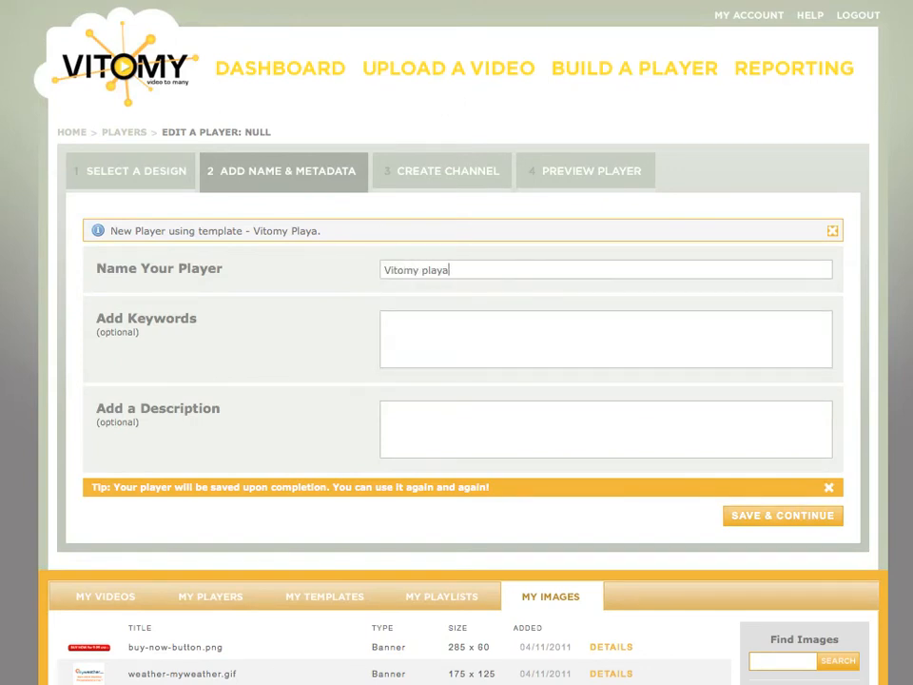
click(782, 515)
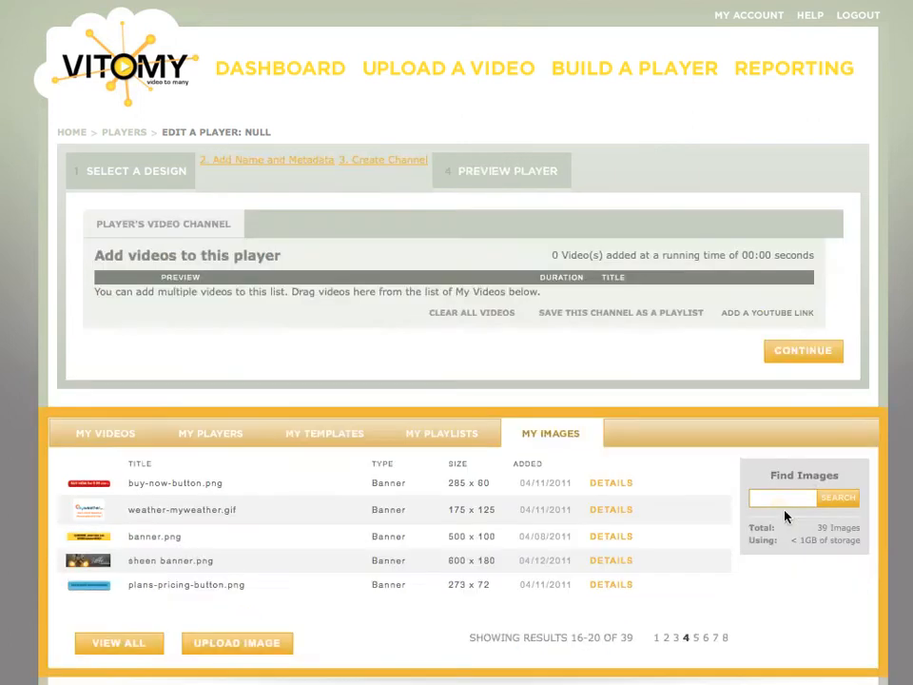
Step: Fill the channel with Vitomy Animation, ADD YOUTUBE and Vitomy quick tutorial from My Videos and continue
click(104, 433)
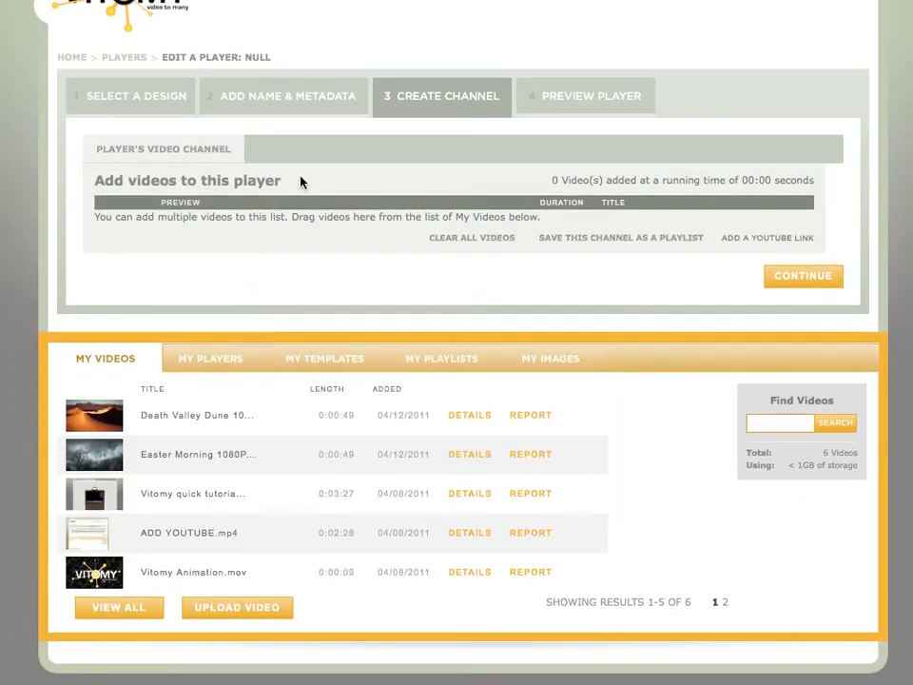
mouse_move(280, 261)
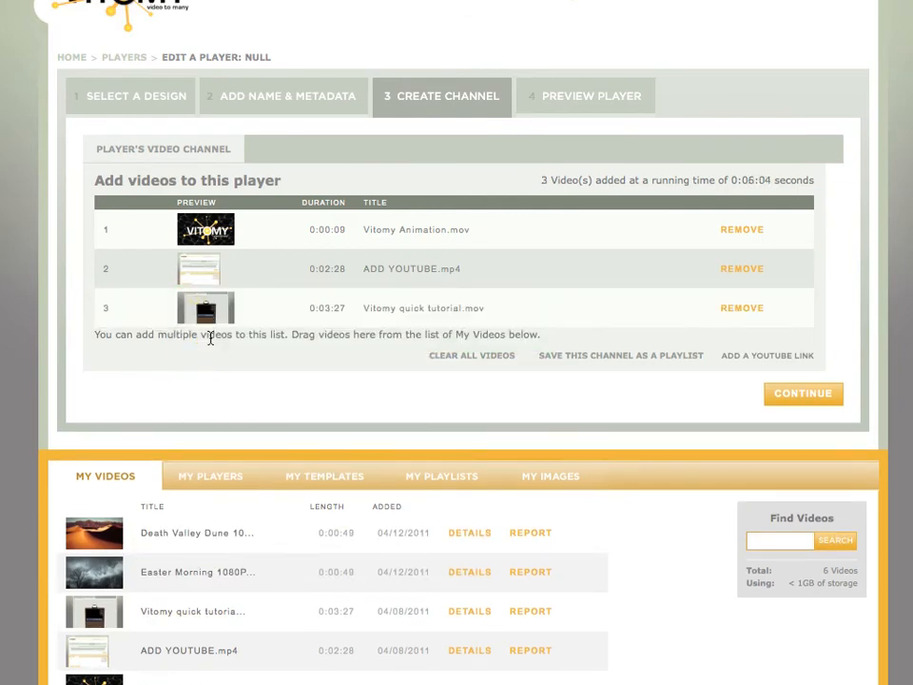
mouse_move(792, 399)
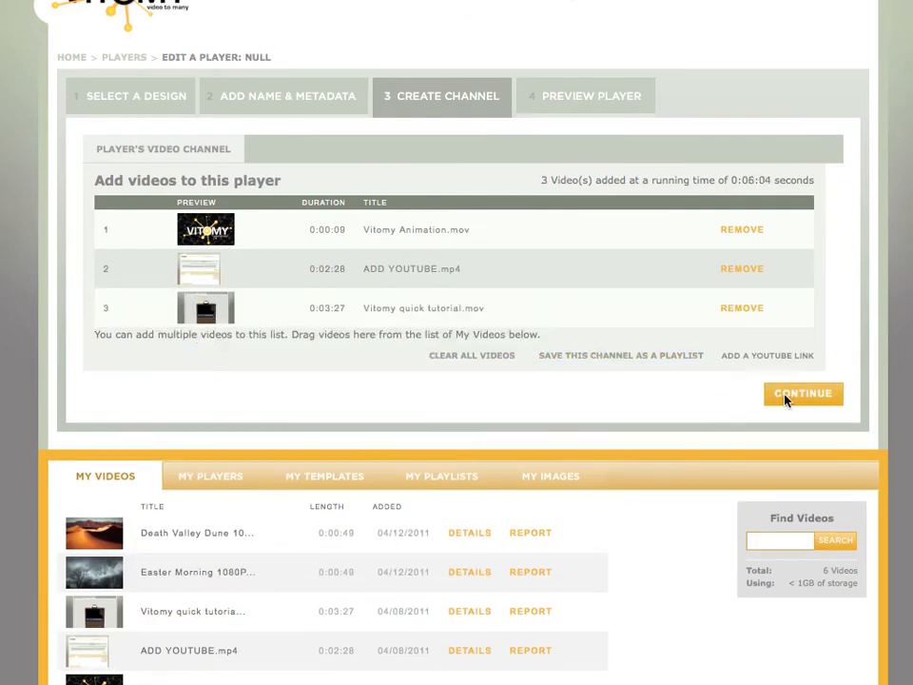
click(802, 392)
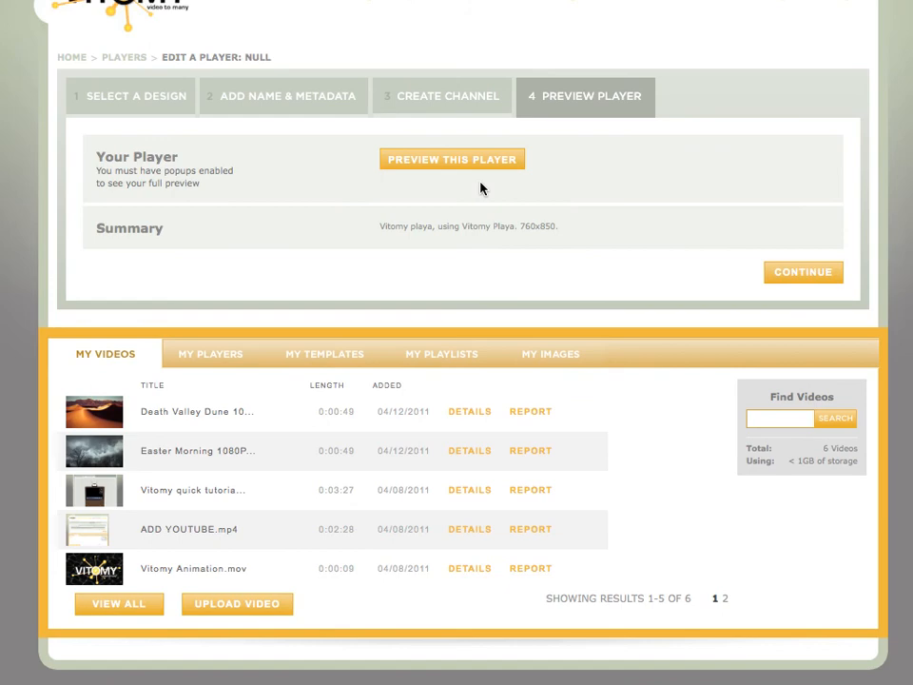
Step: Preview the finished player and play its first video, showing logo, LEARN MORE banner and three-video list
click(452, 160)
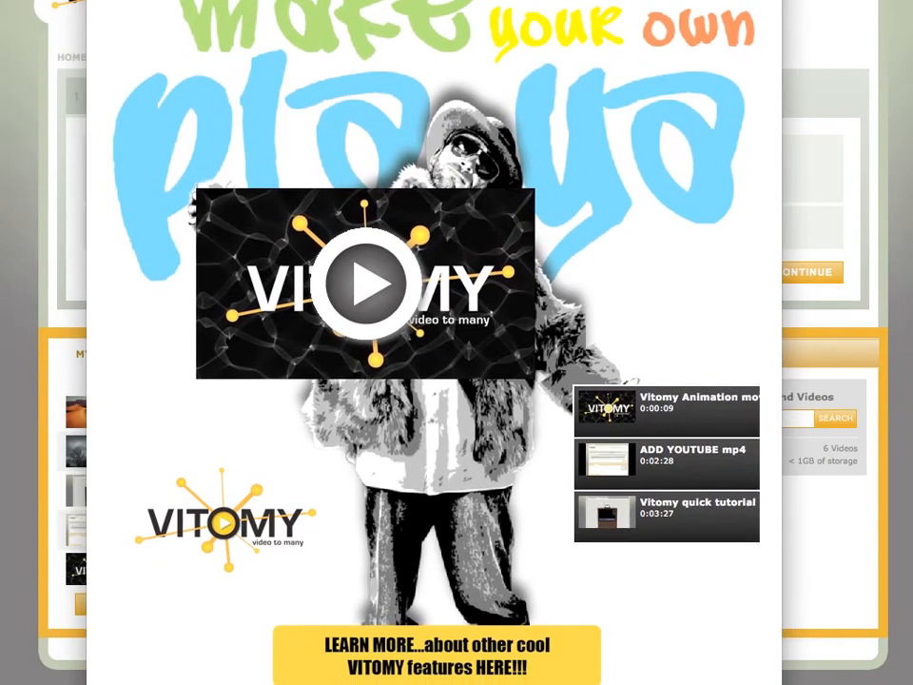
click(367, 285)
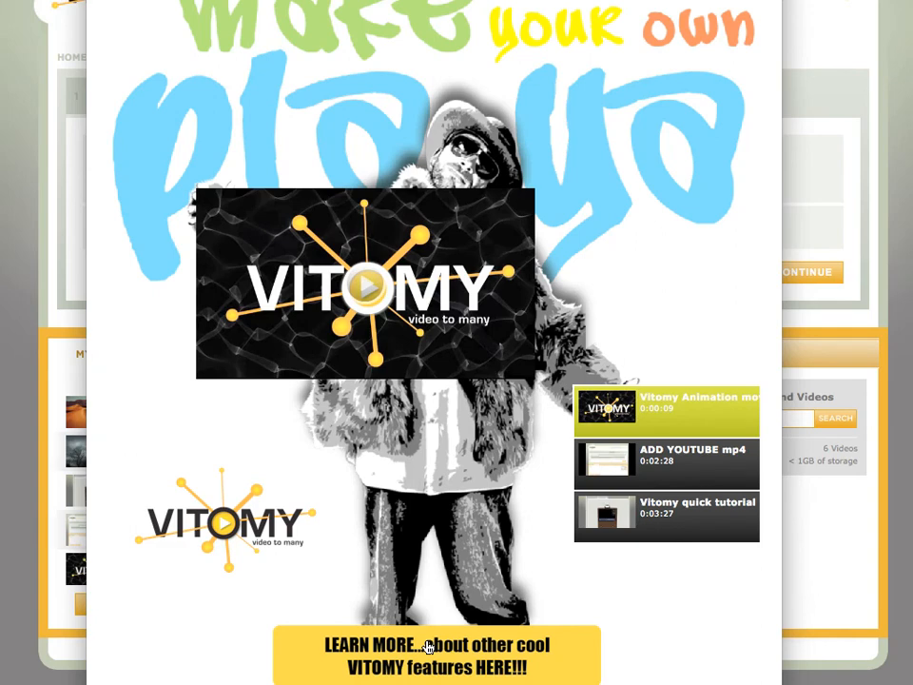
mouse_move(472, 652)
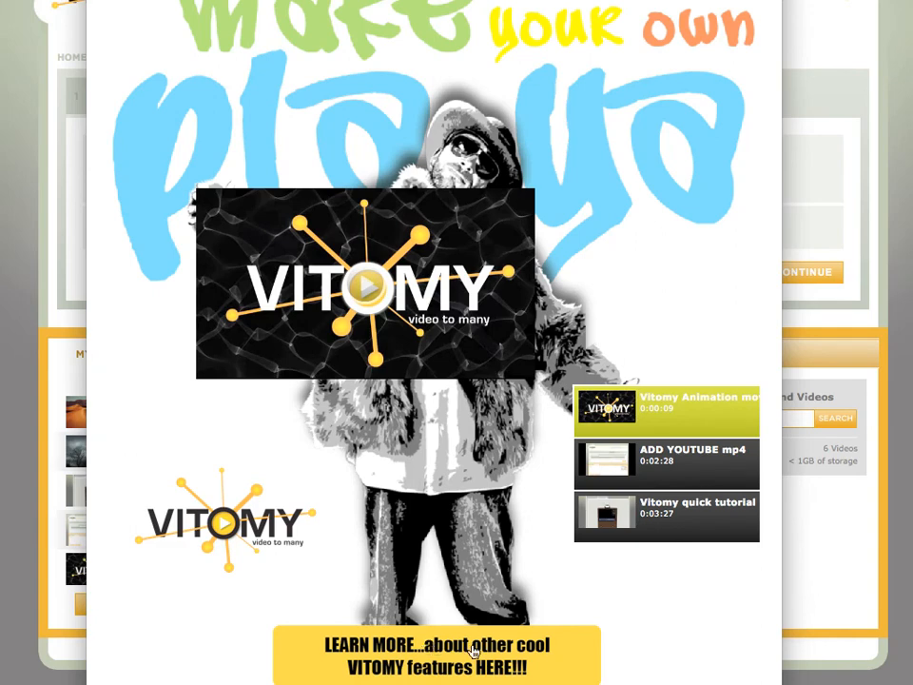
mouse_move(669, 510)
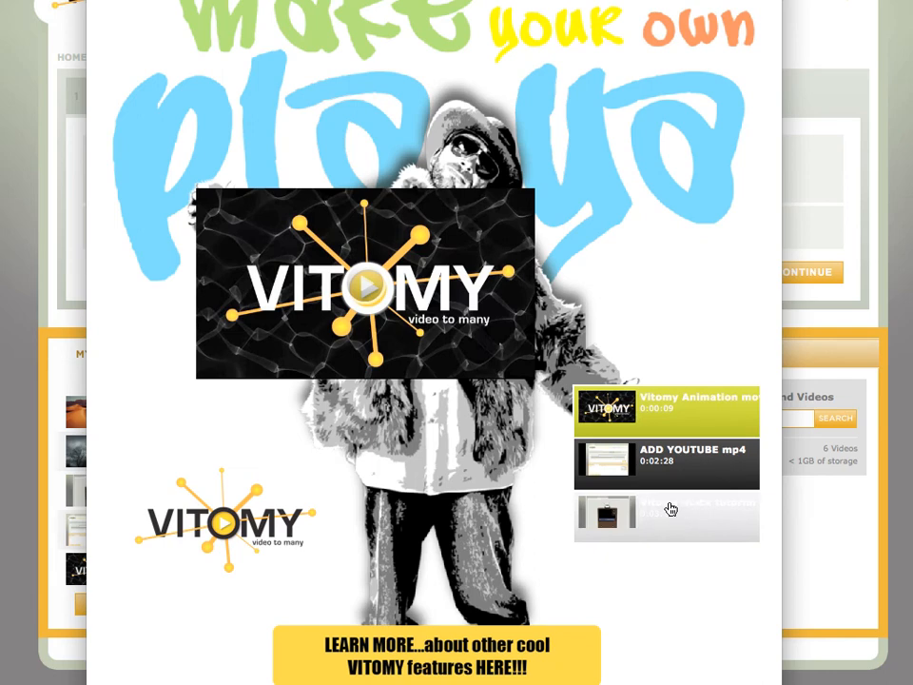
mouse_move(665, 508)
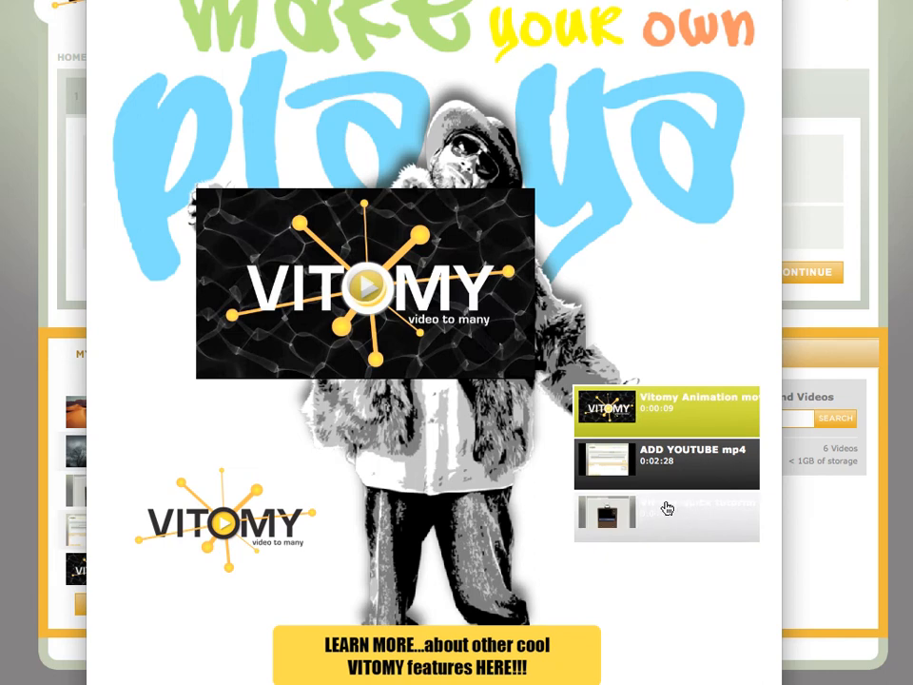
mouse_move(687, 506)
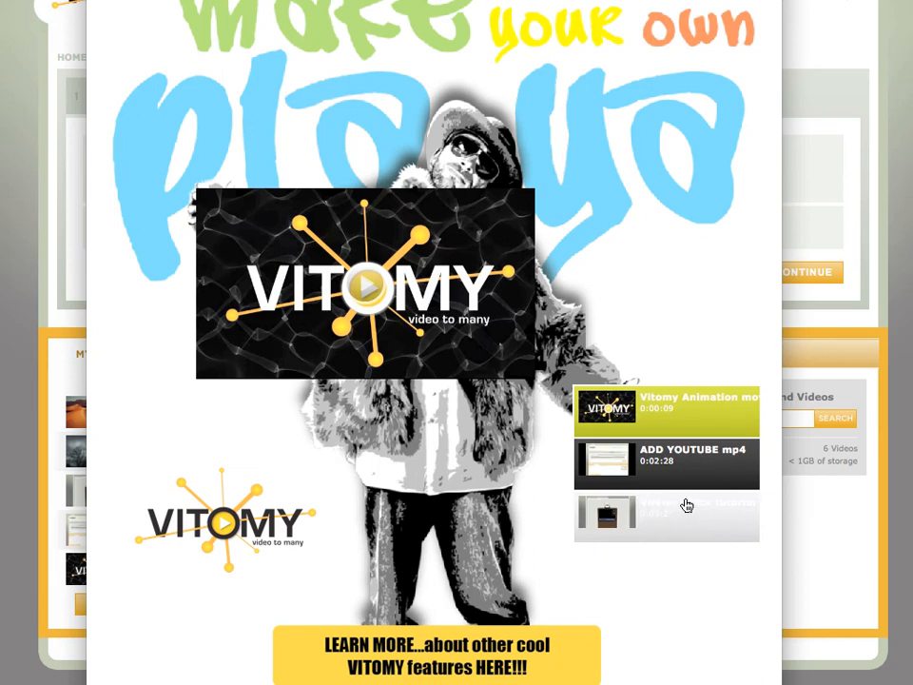
mouse_move(677, 502)
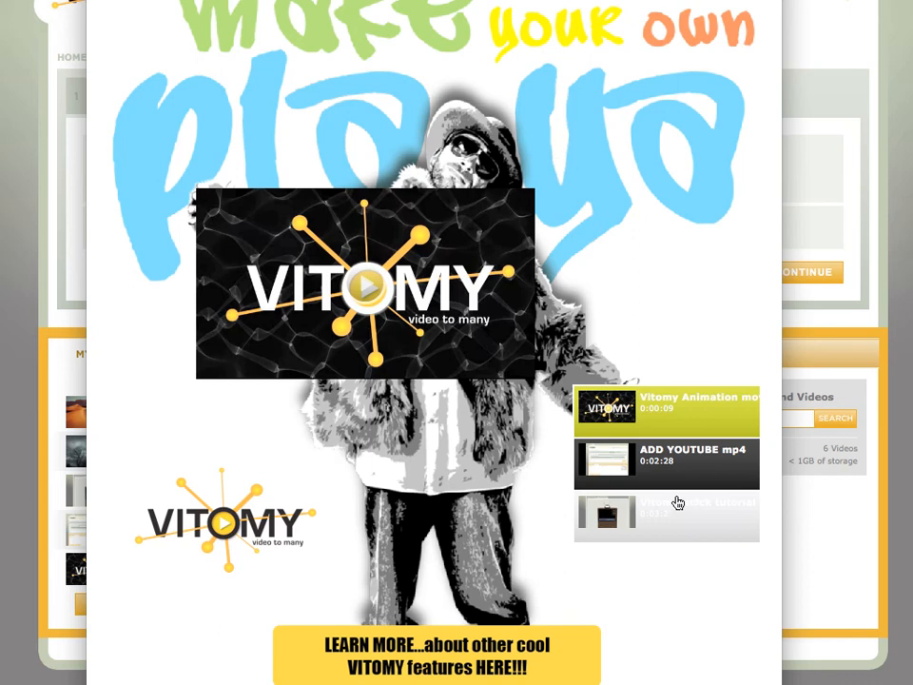